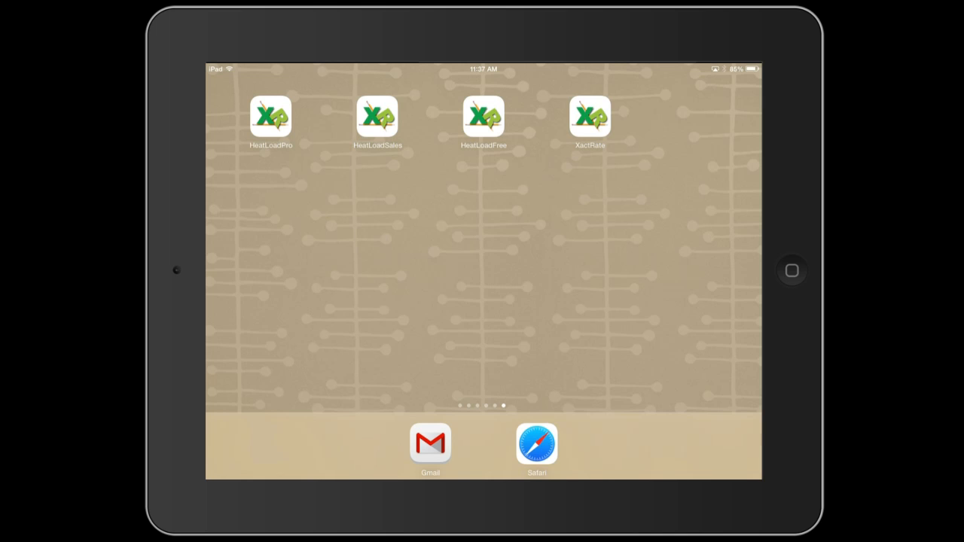
Launch Heat Load Pro and sign in with the saved account to reach the client list
left_click(271, 117)
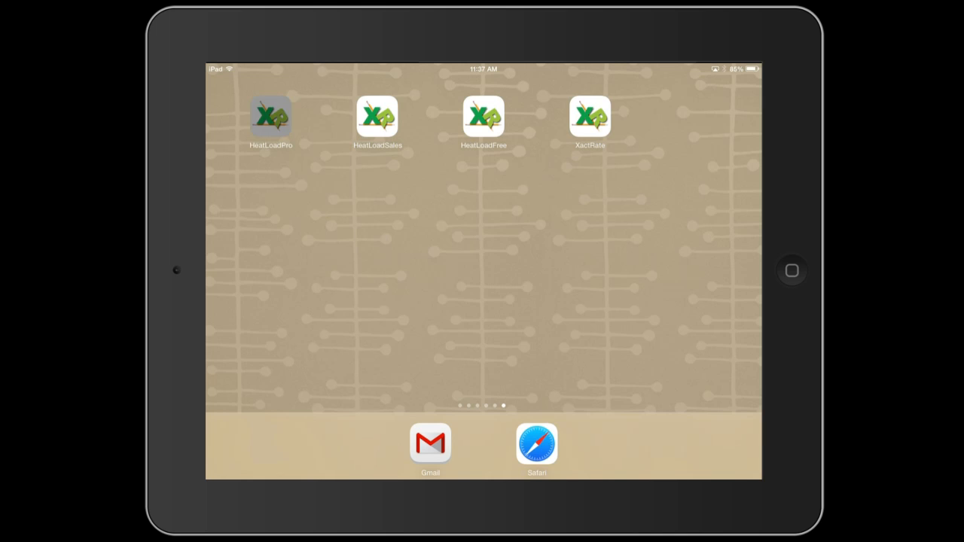
left_click(590, 118)
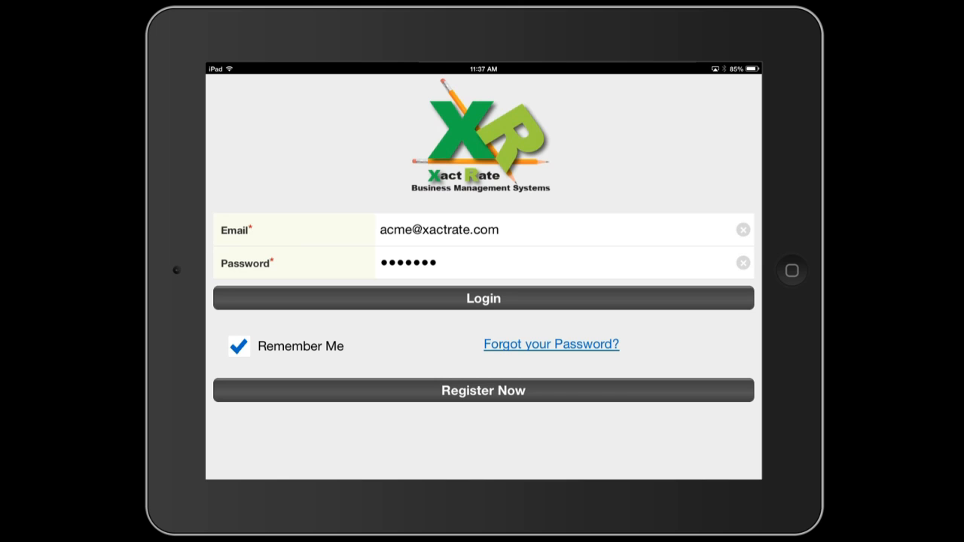
left_click(482, 298)
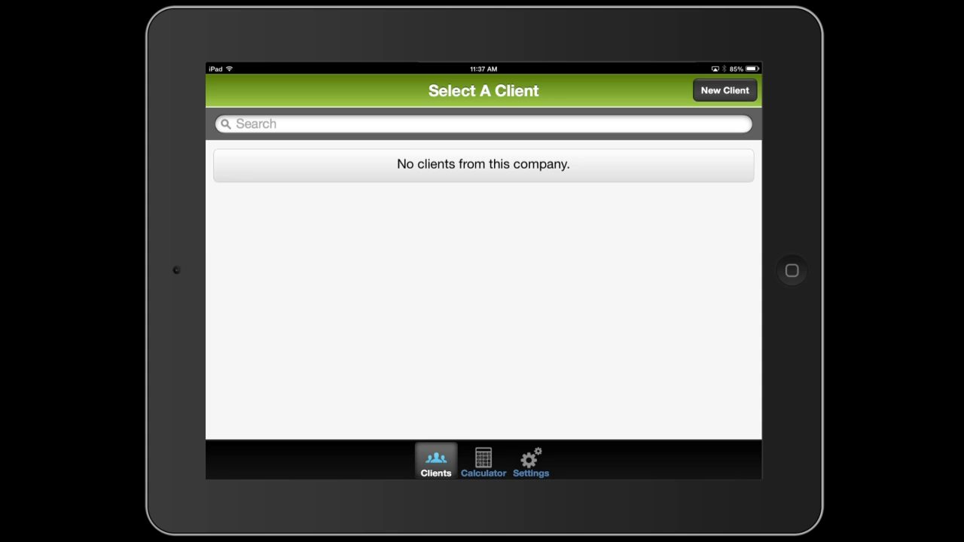
Add a new client with Client Name 'Smith' and save it
left_click(723, 91)
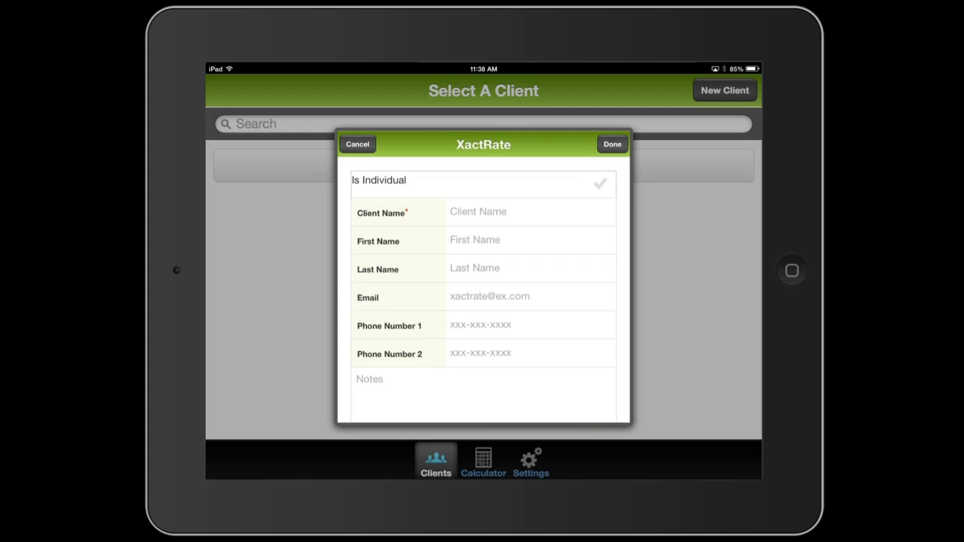
left_click(531, 211)
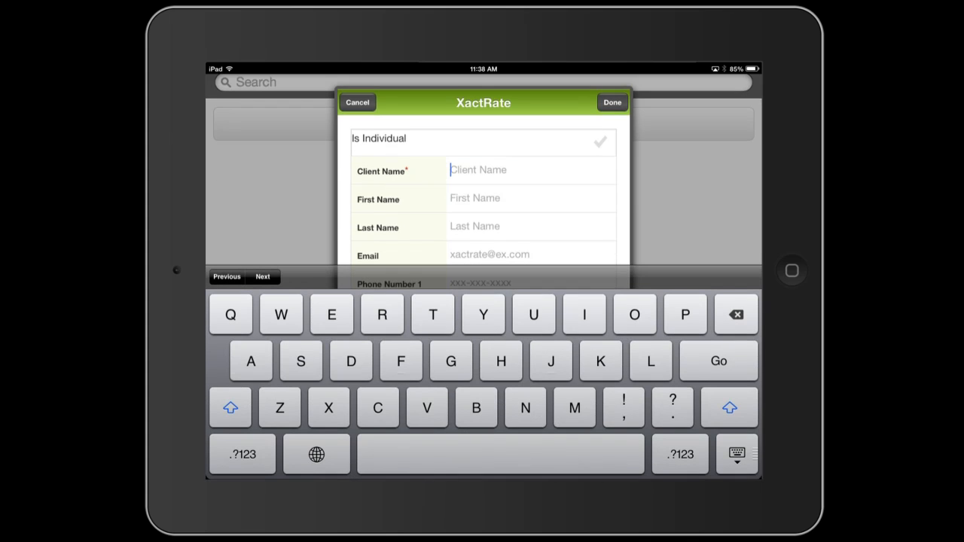
type("m")
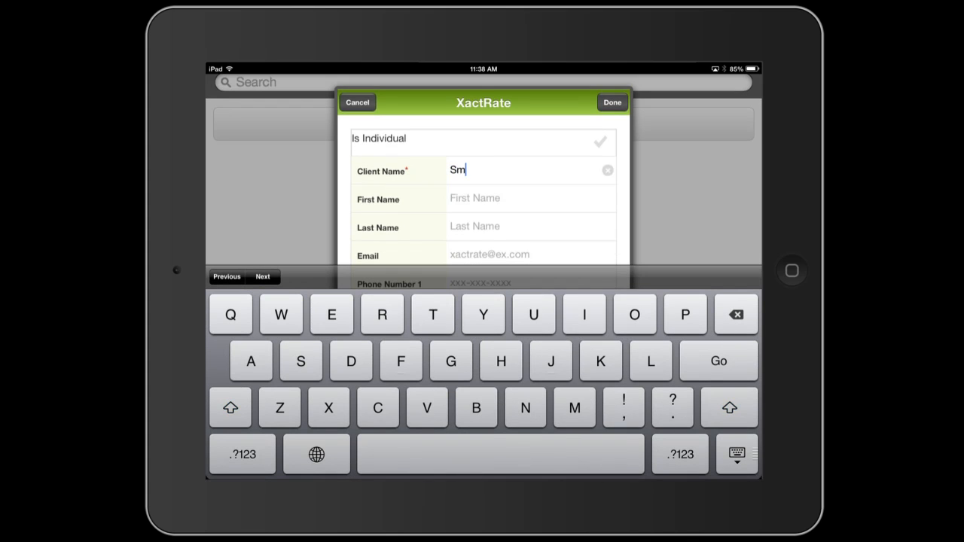
type("ith")
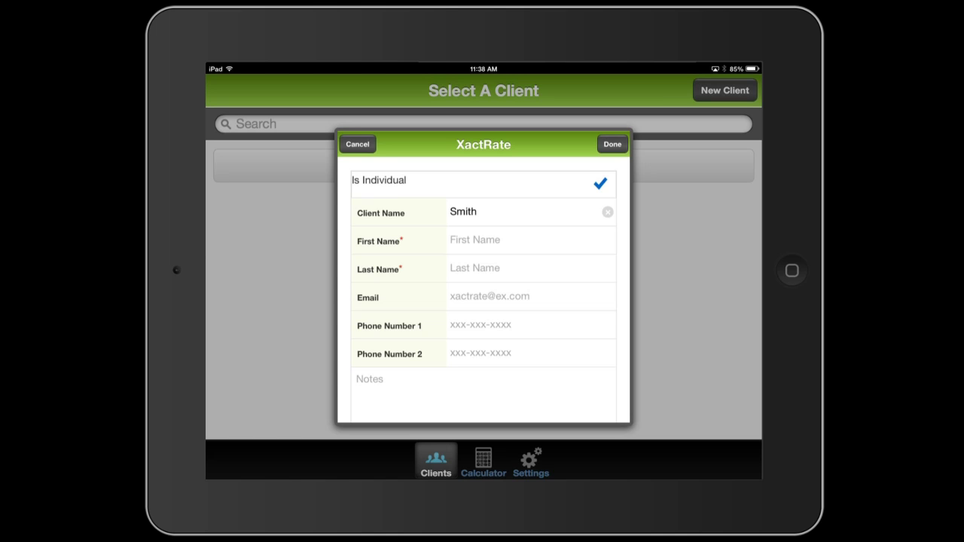
left_click(530, 240)
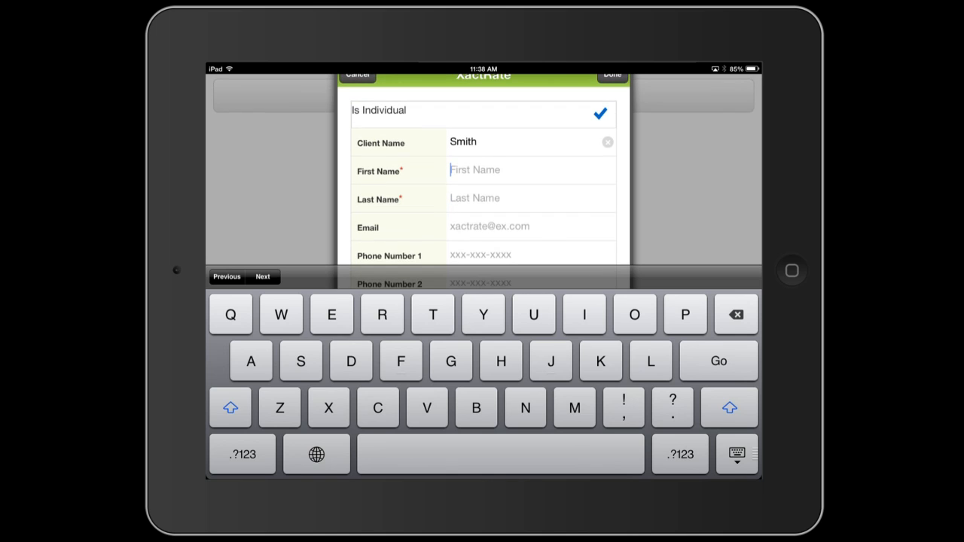
left_click(735, 453)
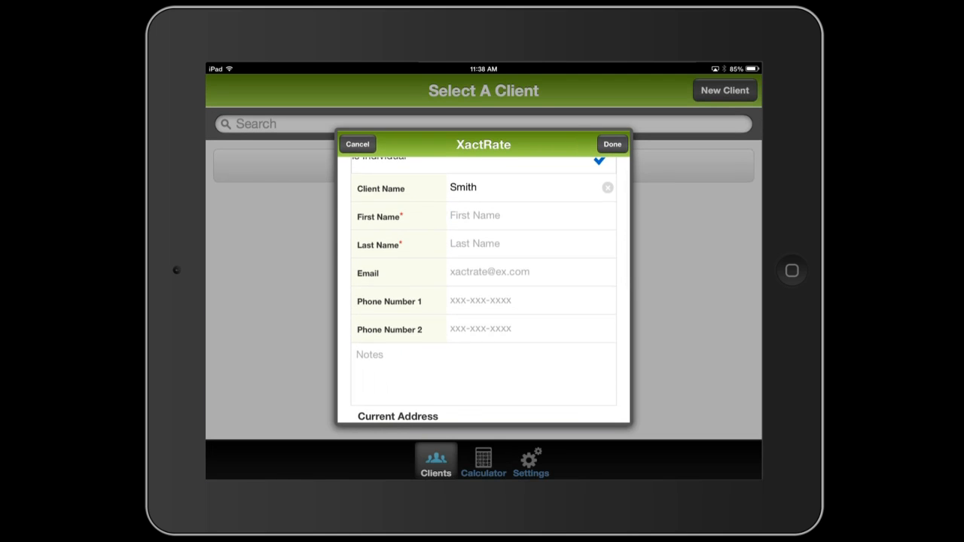
left_click(611, 145)
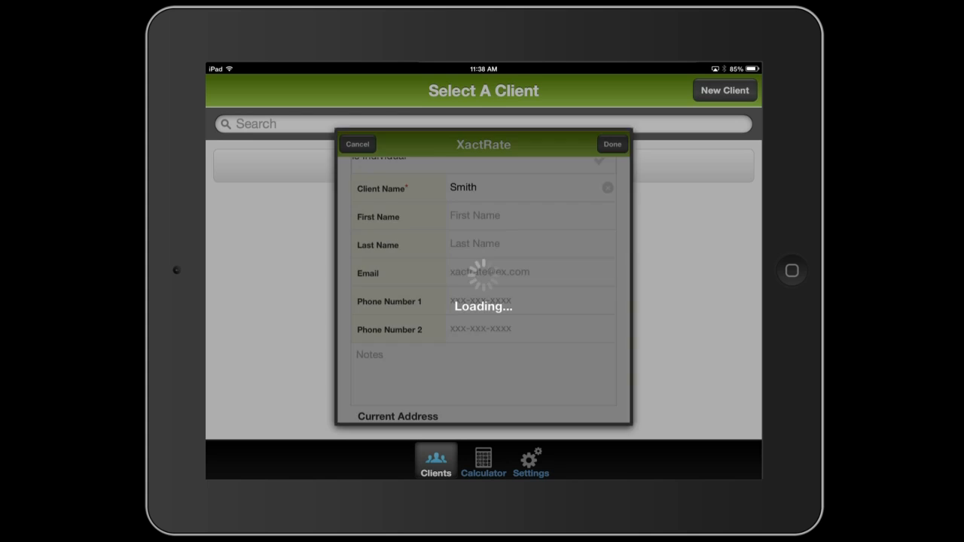
Start Smith's heat load calculation with Area Served set to Entire House
left_click(612, 145)
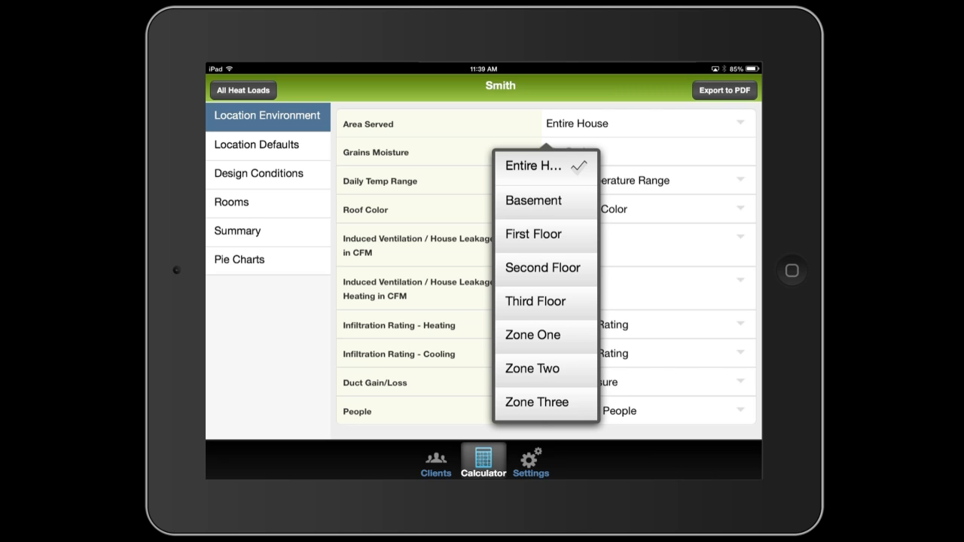
left_click(533, 165)
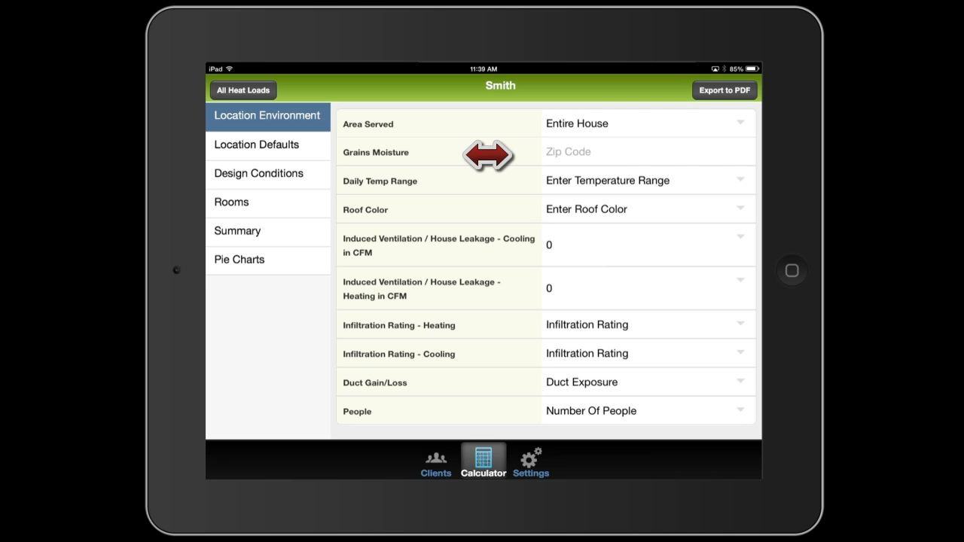
Enter zip code 70123 and a Medium daily temperature range for Smith's location
left_click(645, 151)
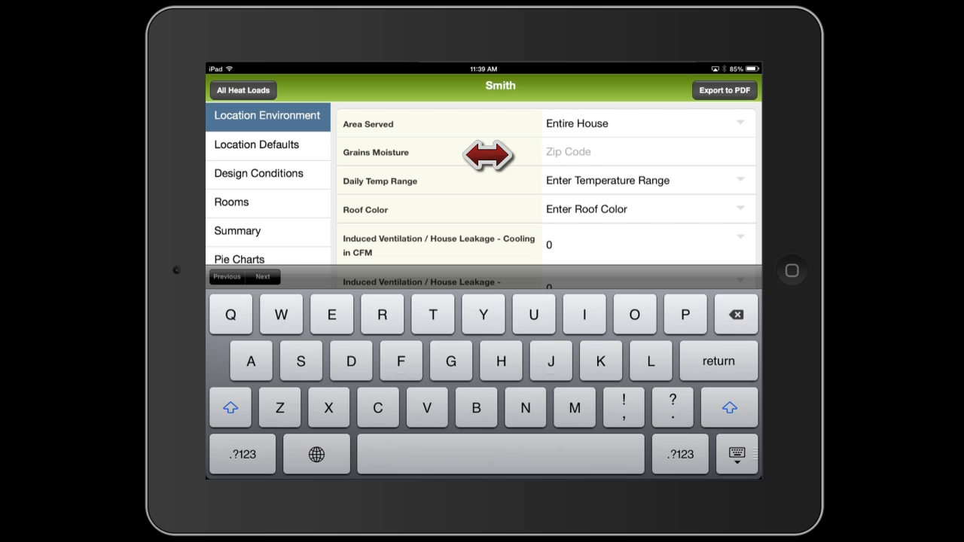
mouse_move(488, 155)
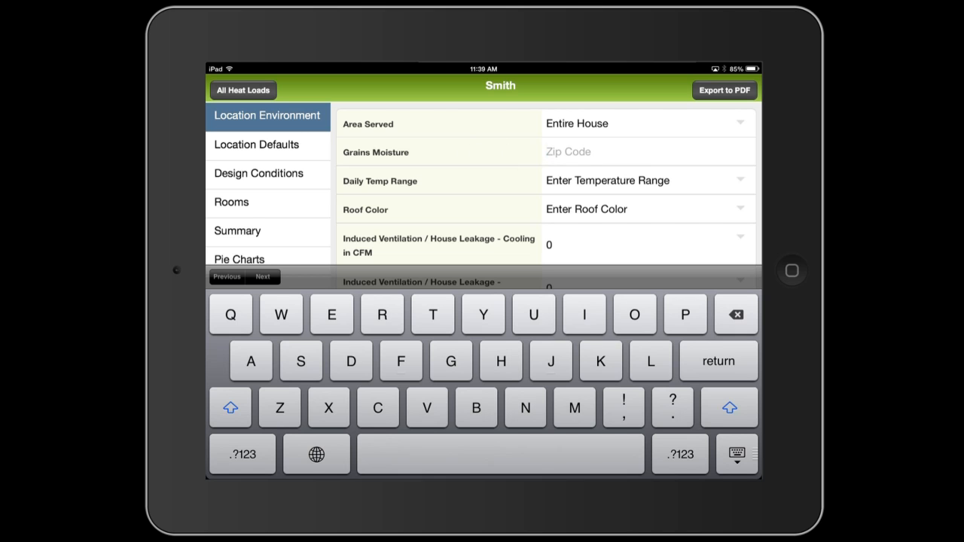
left_click(242, 454)
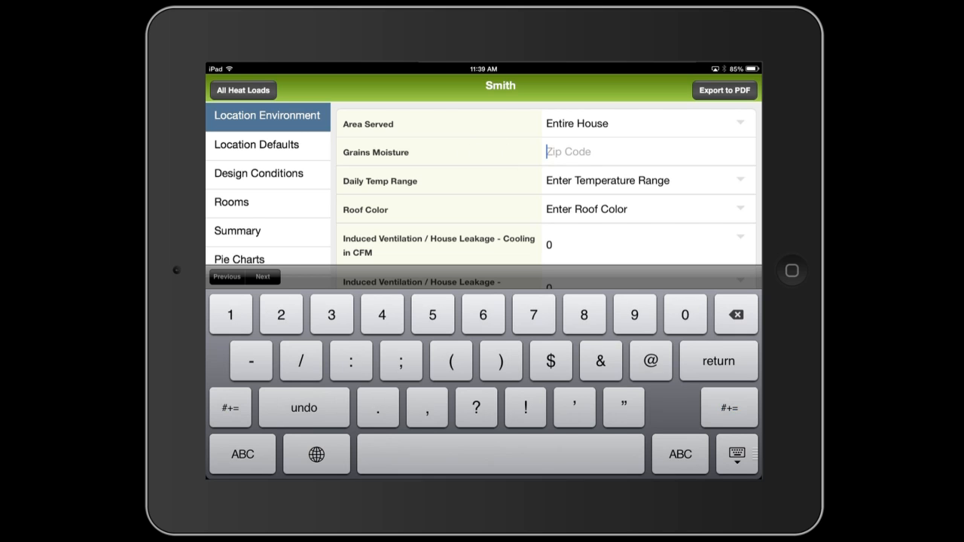
type("70123")
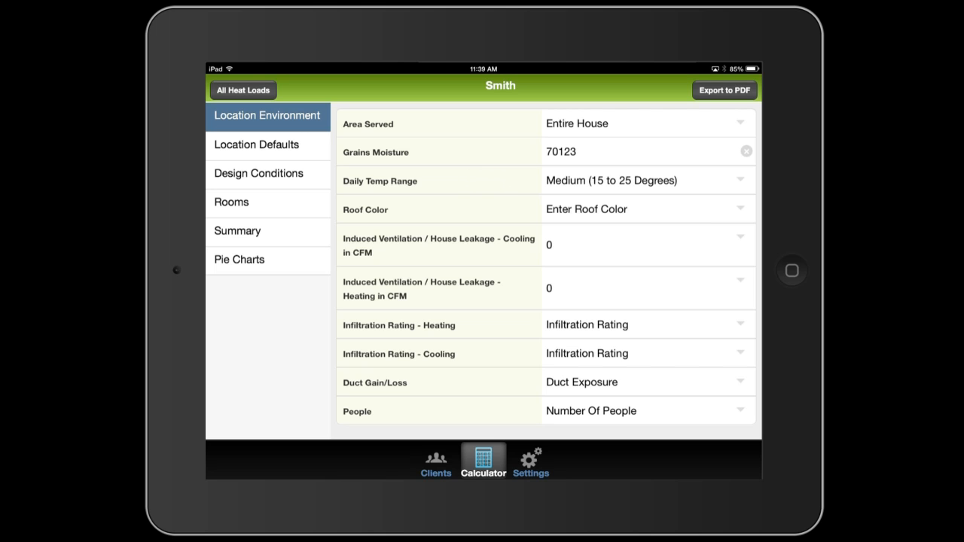
left_click(259, 173)
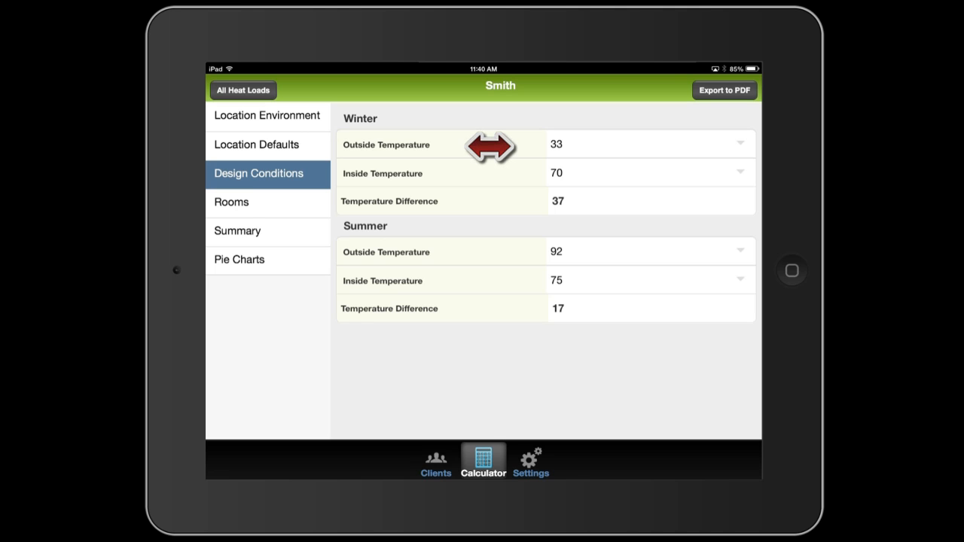
mouse_move(491, 251)
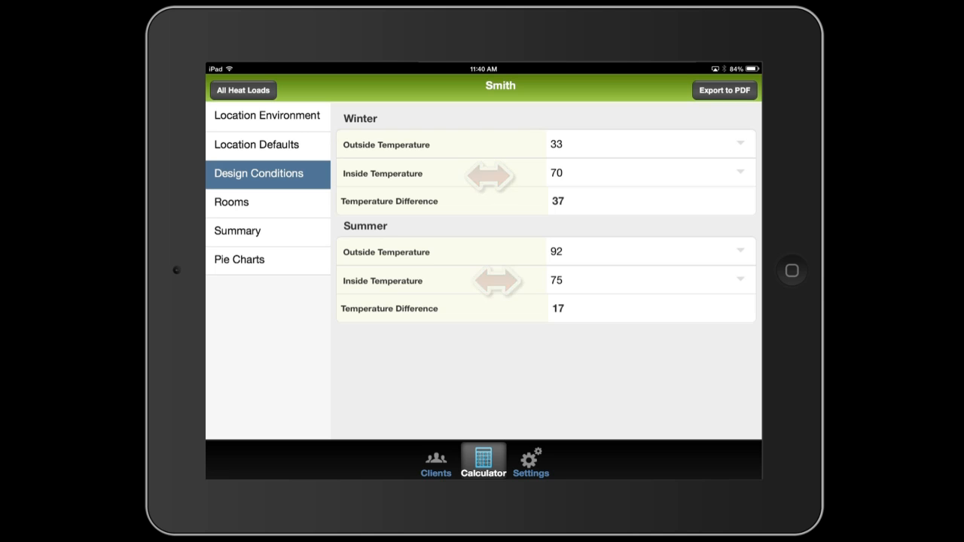
Review the winter and summer design temperatures, then return to Location Environment
left_click(268, 114)
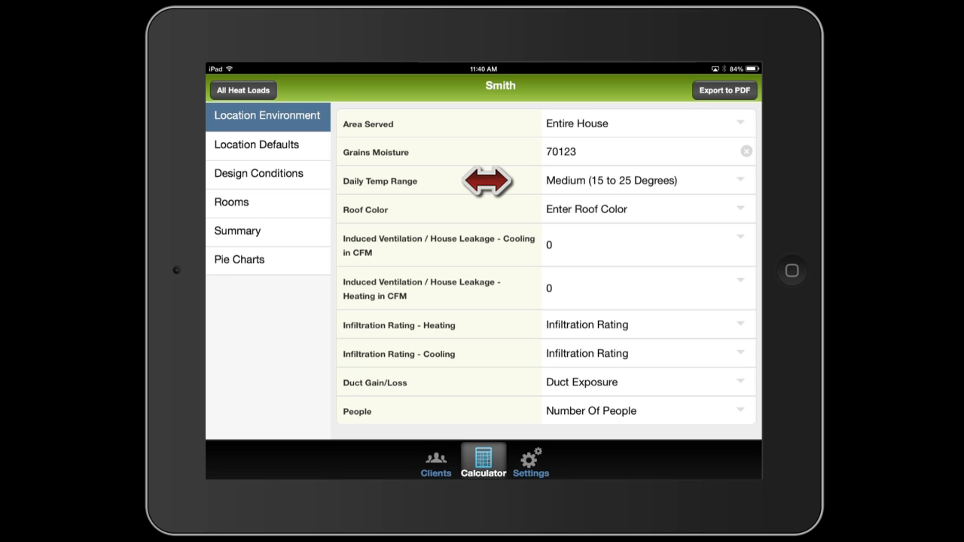
mouse_move(488, 181)
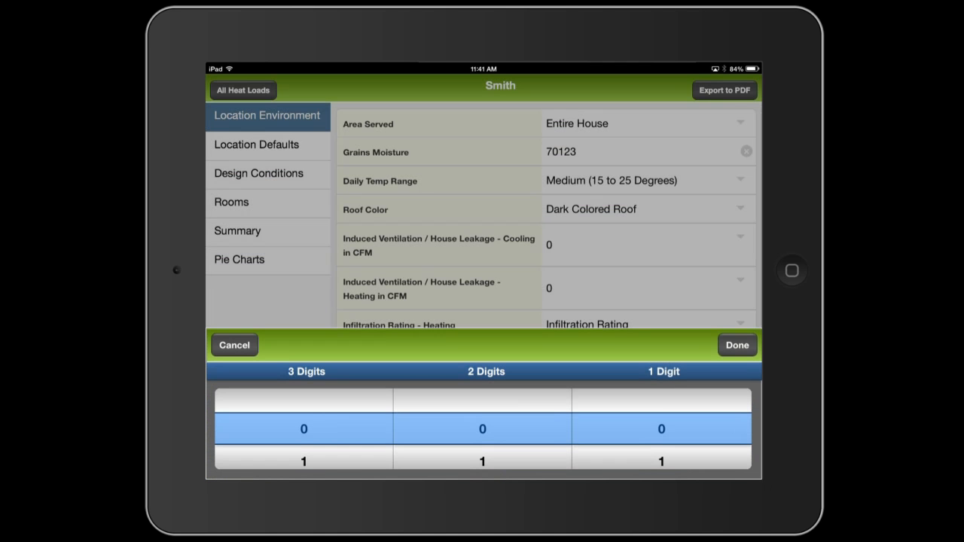
Set the induced cooling leakage to 40 CFM for Smith's dark colored roof house
scroll("down", 3)
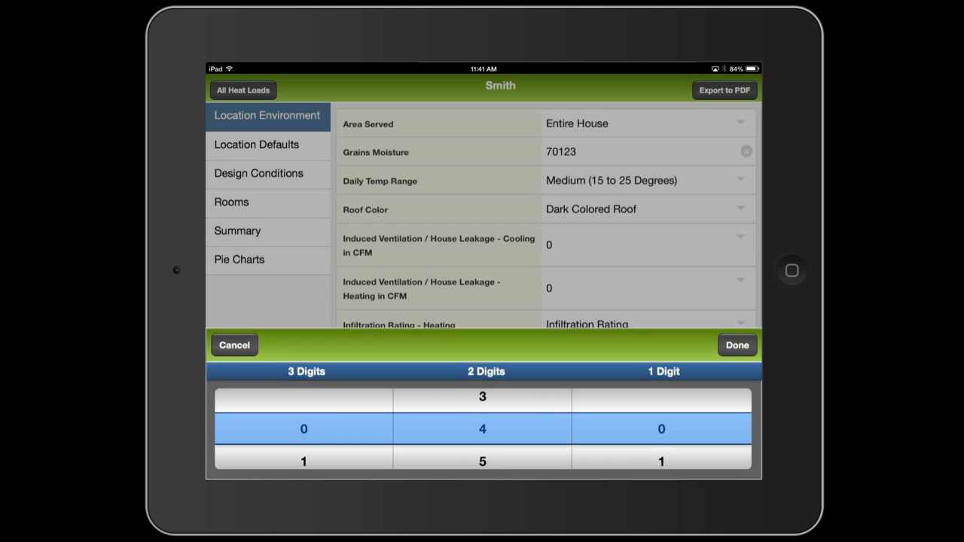
left_click(737, 345)
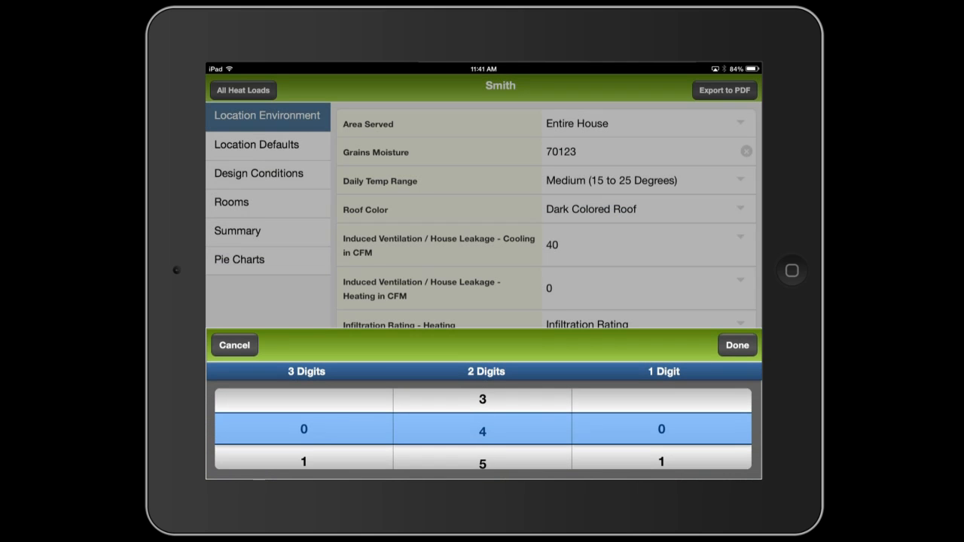
left_click(737, 345)
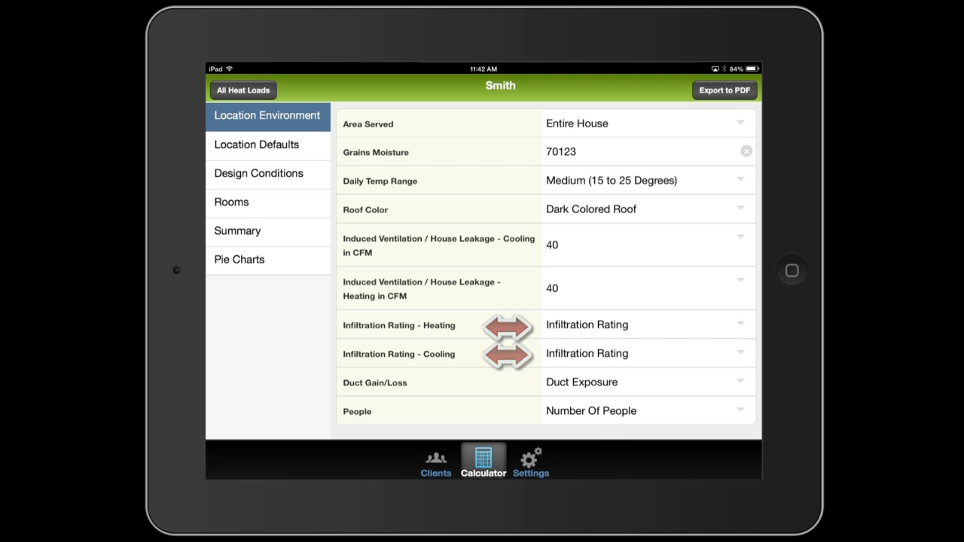
Set heating infiltration to Fair, duct gain/loss to Attic Under 120 Degrees and people to 4
left_click(646, 352)
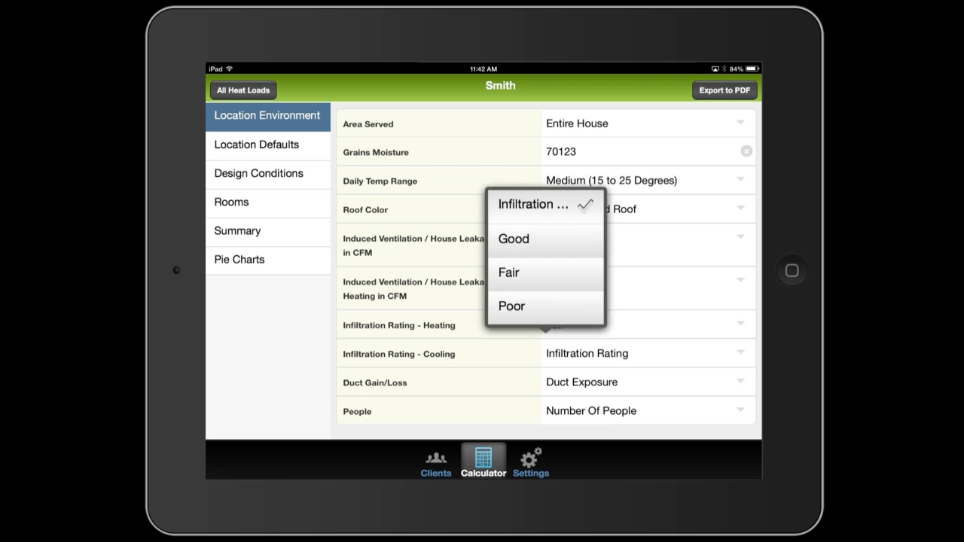
left_click(509, 273)
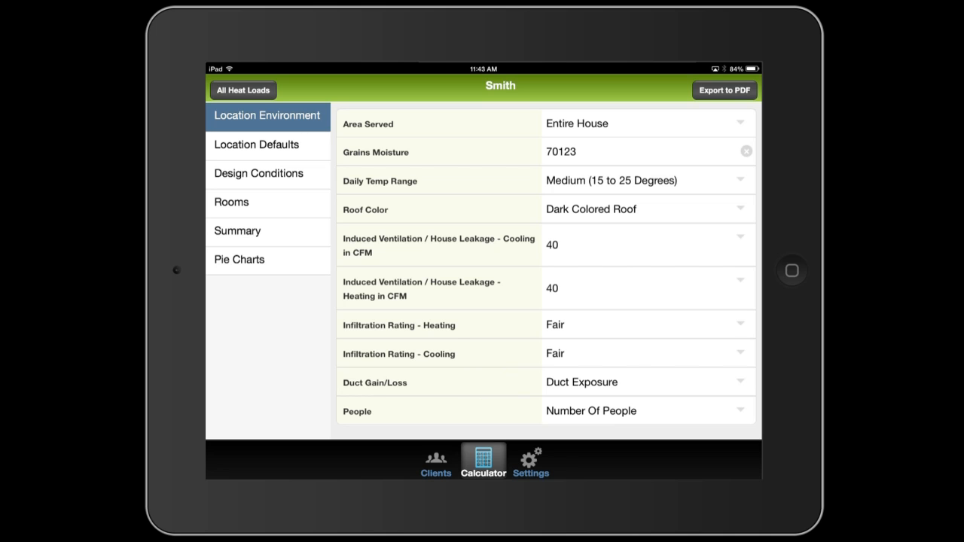
left_click(646, 383)
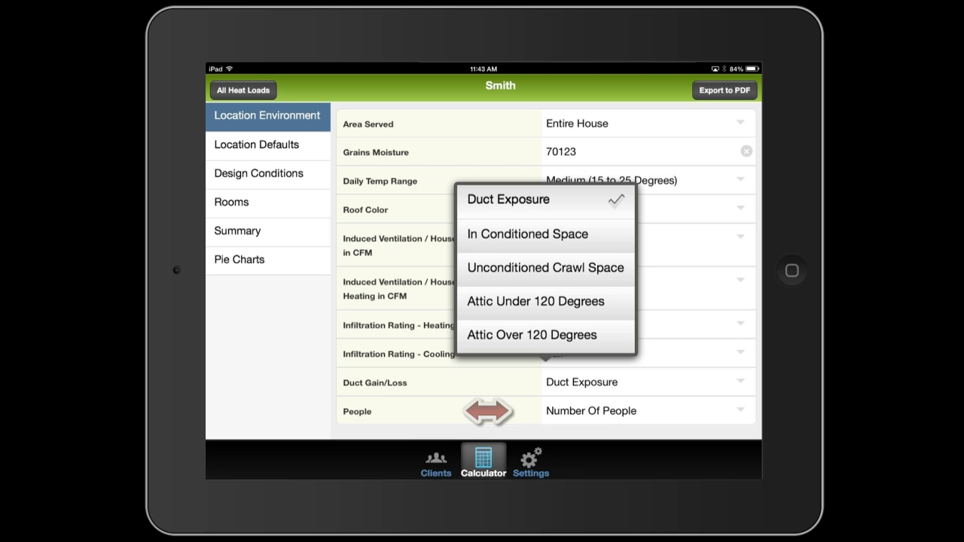
left_click(535, 301)
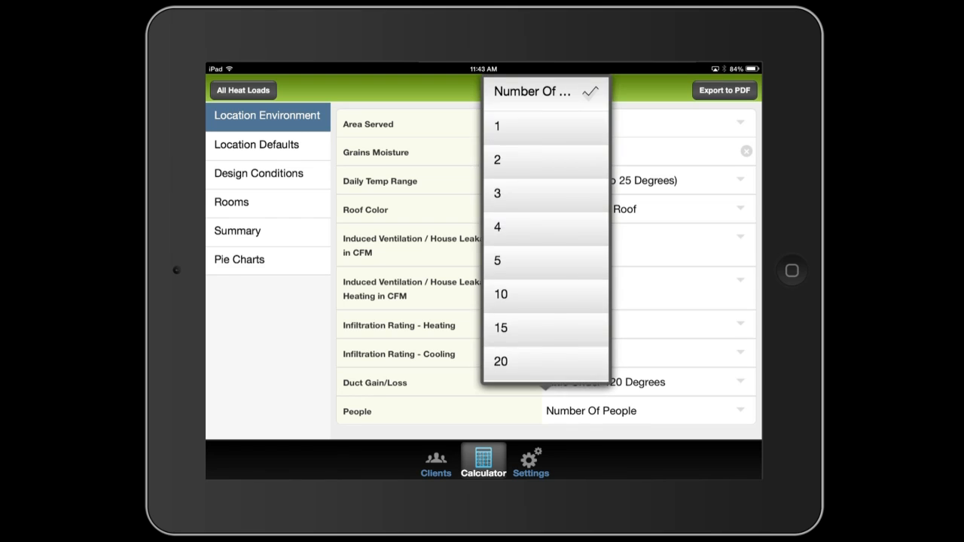
left_click(497, 226)
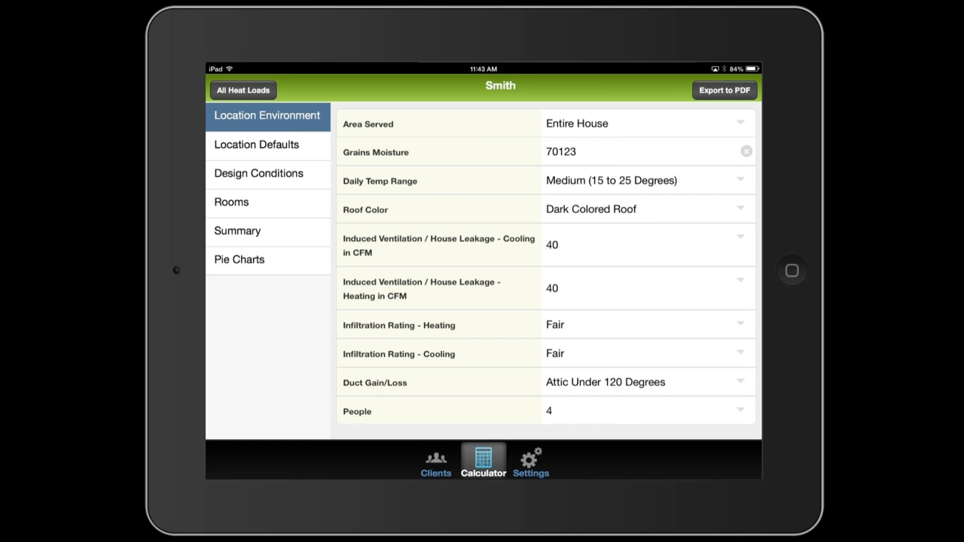
left_click(268, 144)
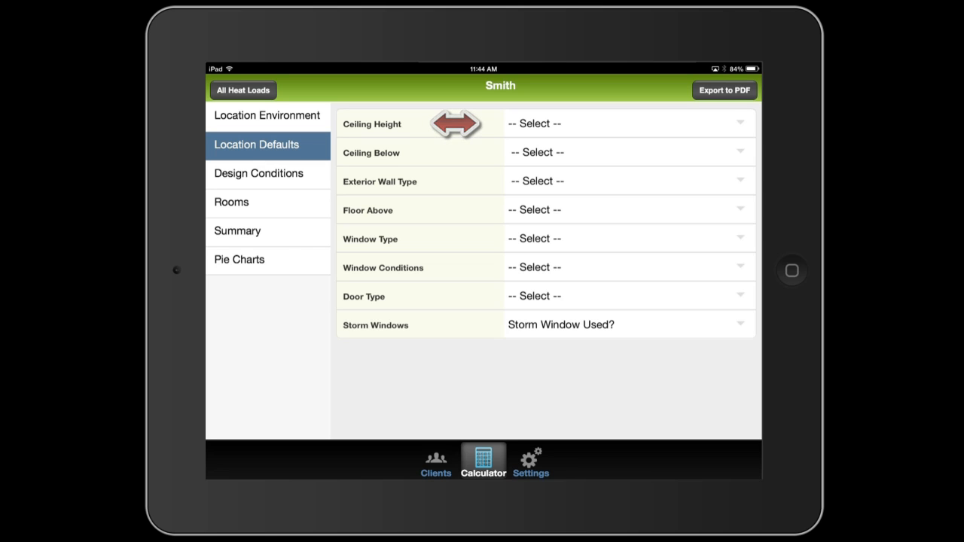
Set defaults to 8-foot ceilings, vented attic, wood/vinyl walls, R-13 fiberglass insulation and concrete slab floor
left_click(625, 124)
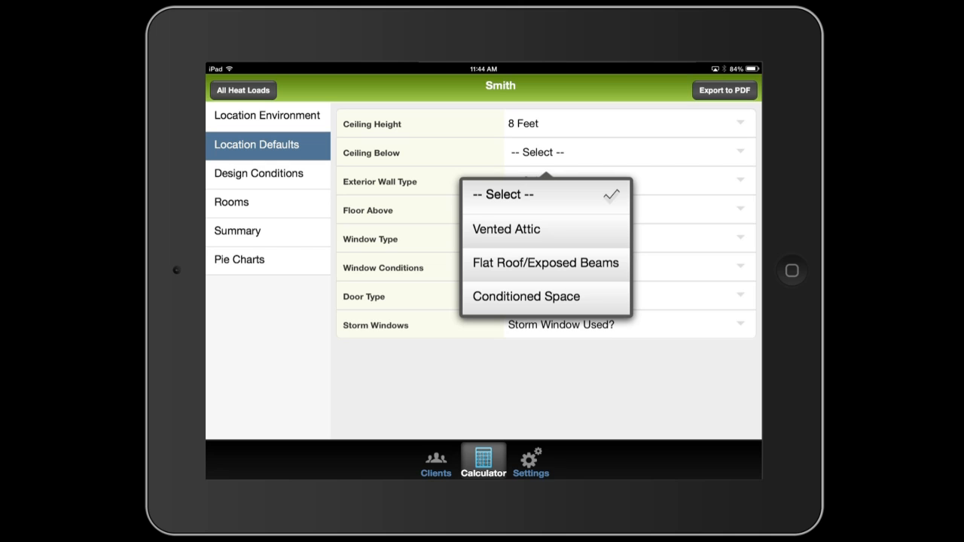
left_click(506, 229)
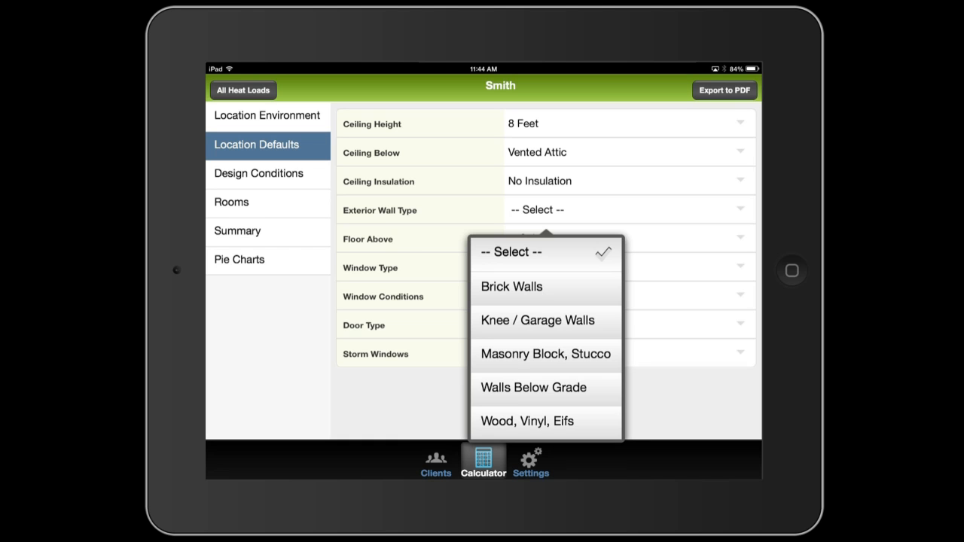
left_click(527, 422)
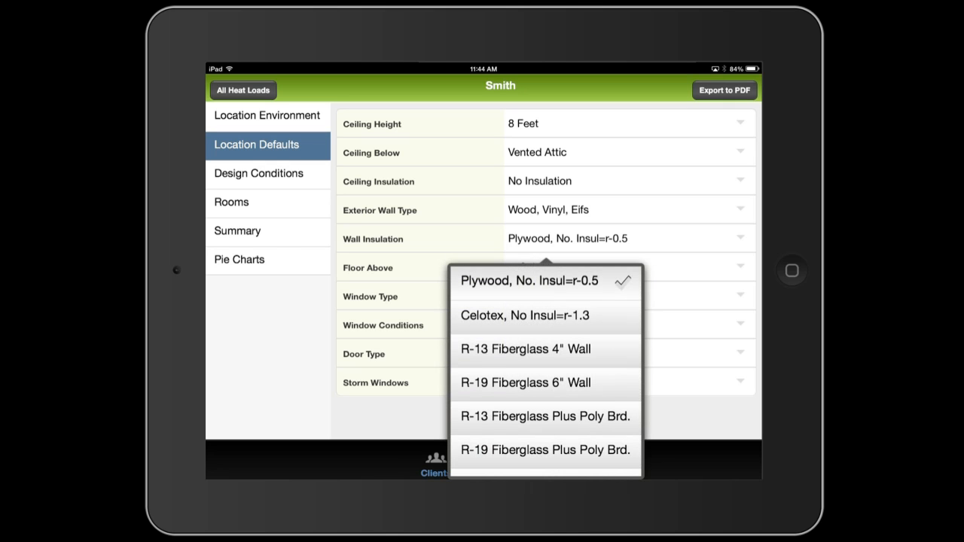
left_click(525, 350)
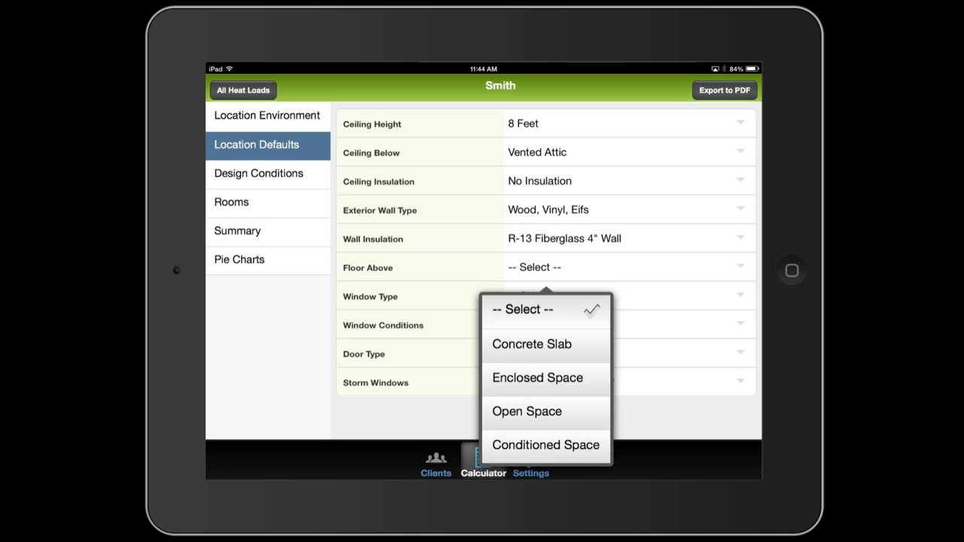
left_click(530, 343)
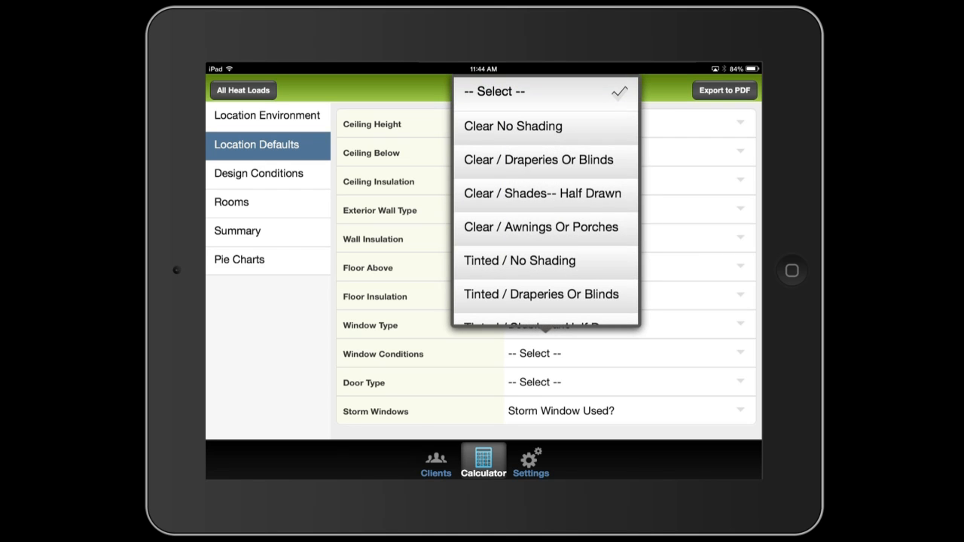
Set windows to Clear / Draperies Or Blinds, metal doors and no storm windows, then view design conditions
left_click(538, 160)
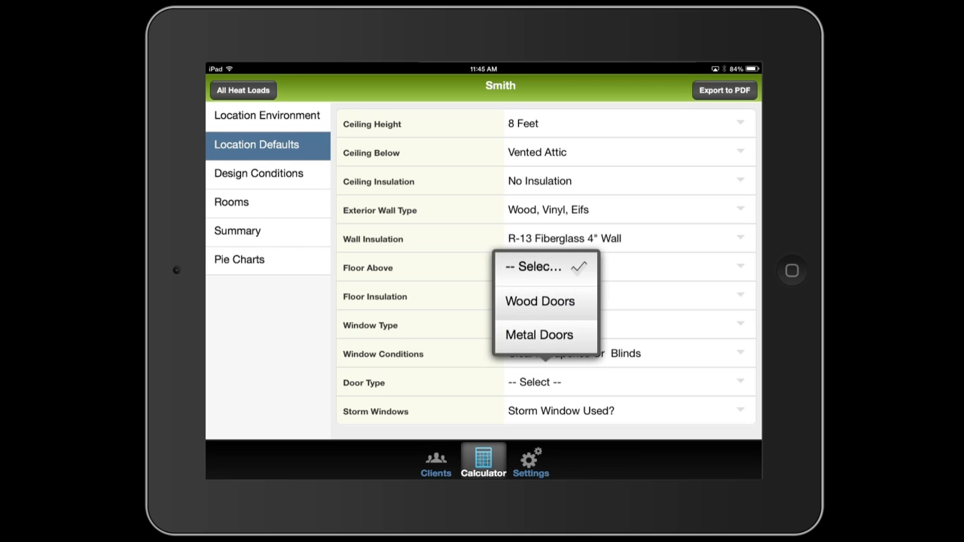
left_click(539, 335)
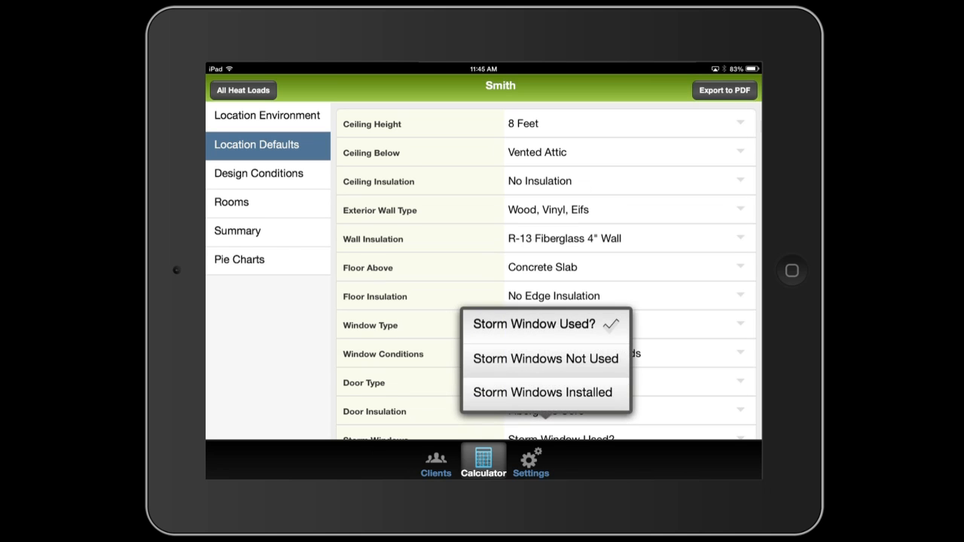
left_click(533, 324)
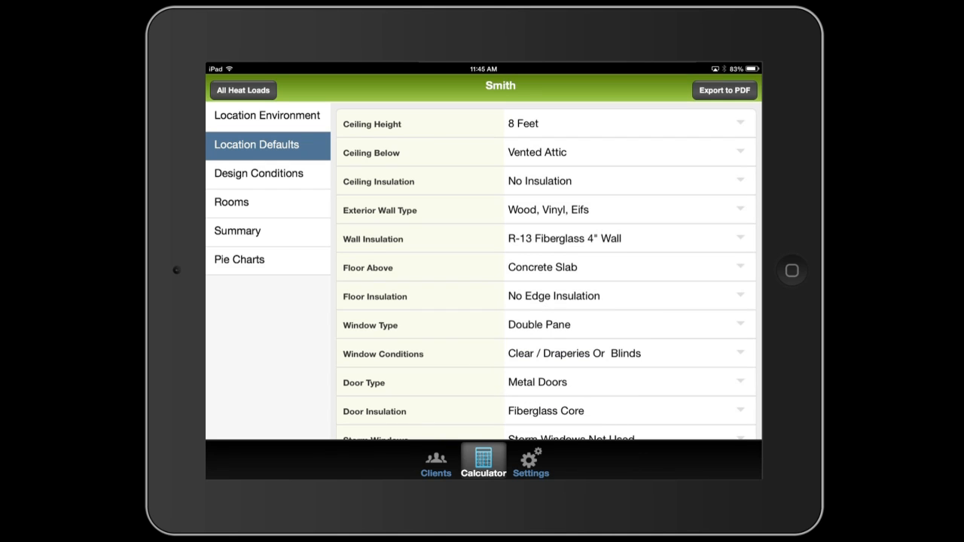
left_click(259, 174)
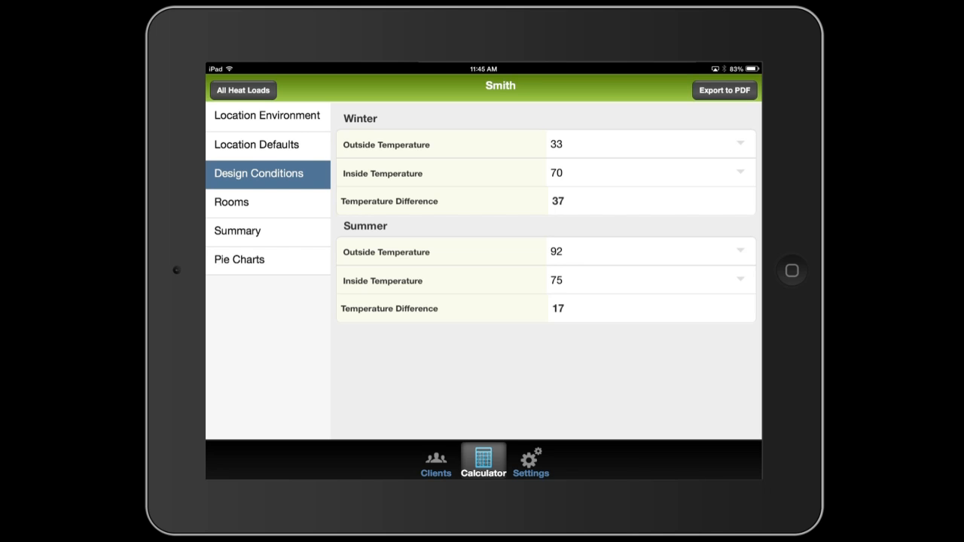
Add a new room named Den to Smith's heat load
left_click(232, 202)
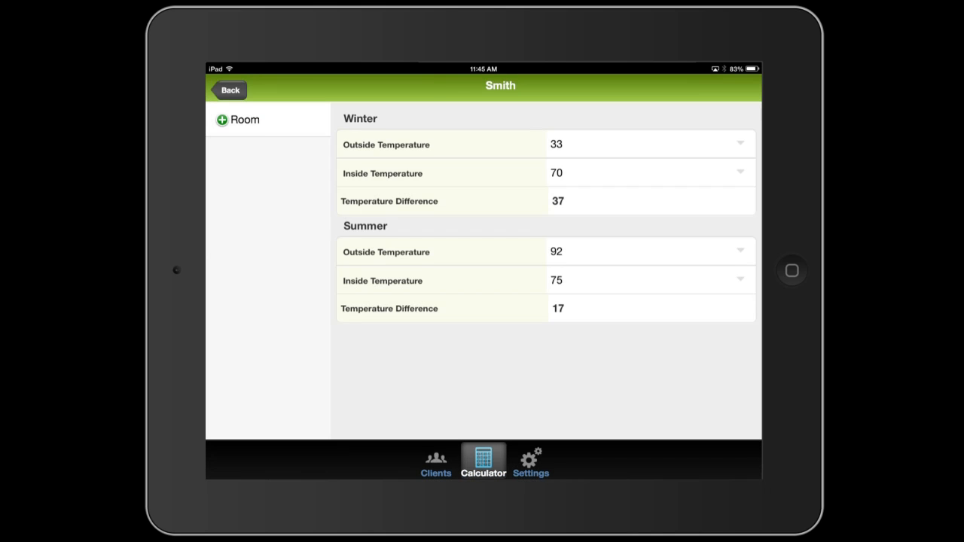
left_click(238, 119)
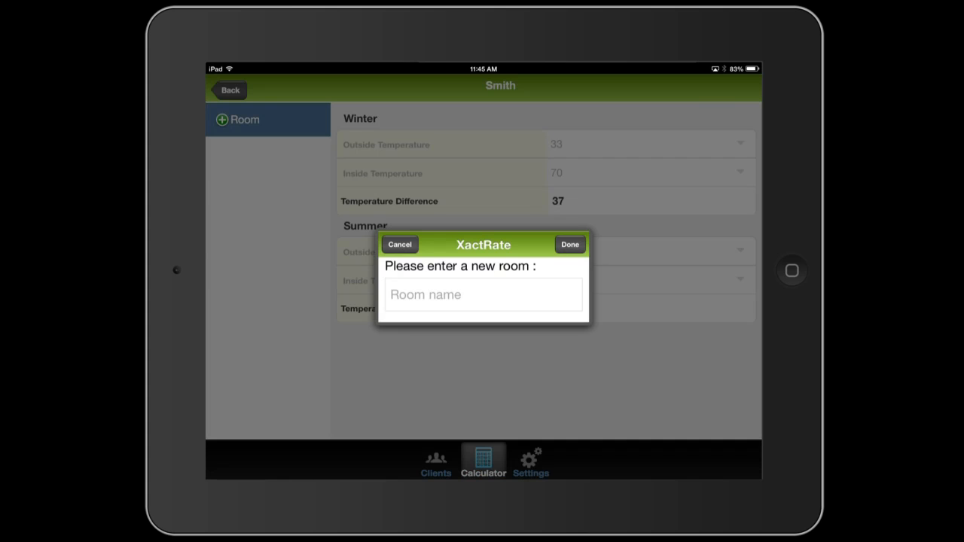
left_click(482, 294)
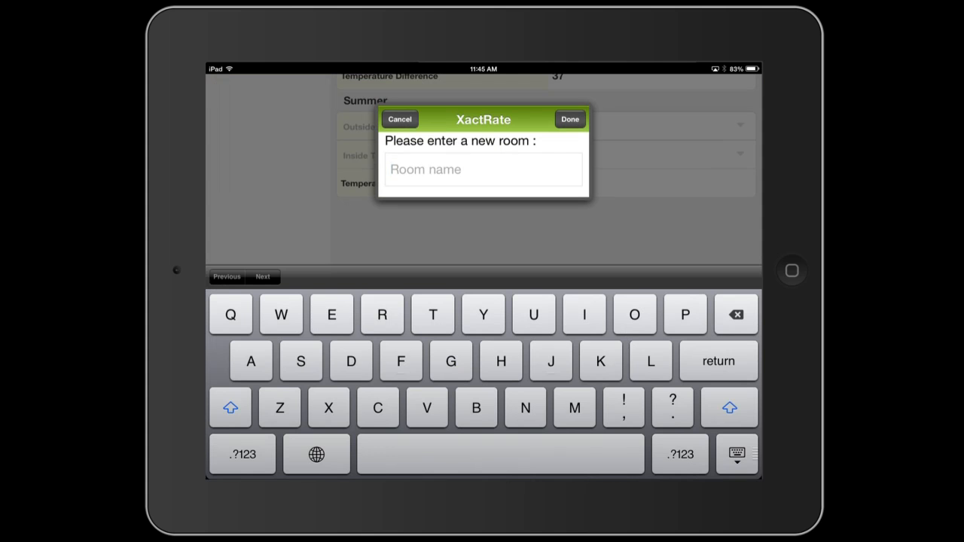
left_click(482, 169)
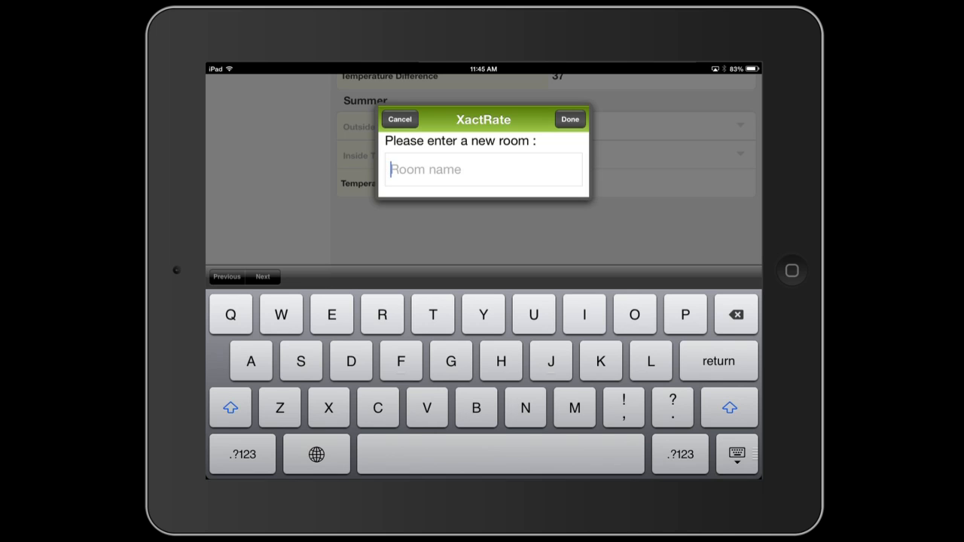
type("Block")
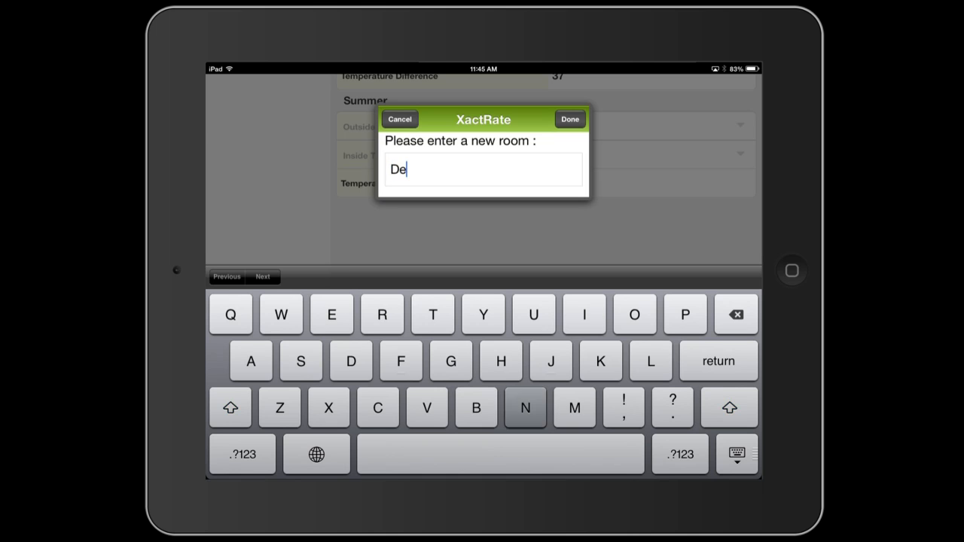
left_click(569, 119)
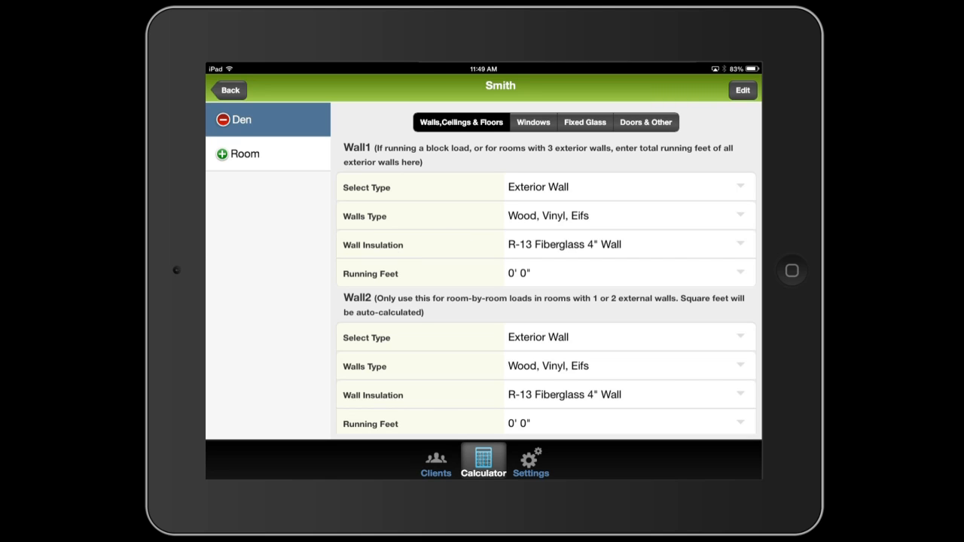
mouse_move(454, 274)
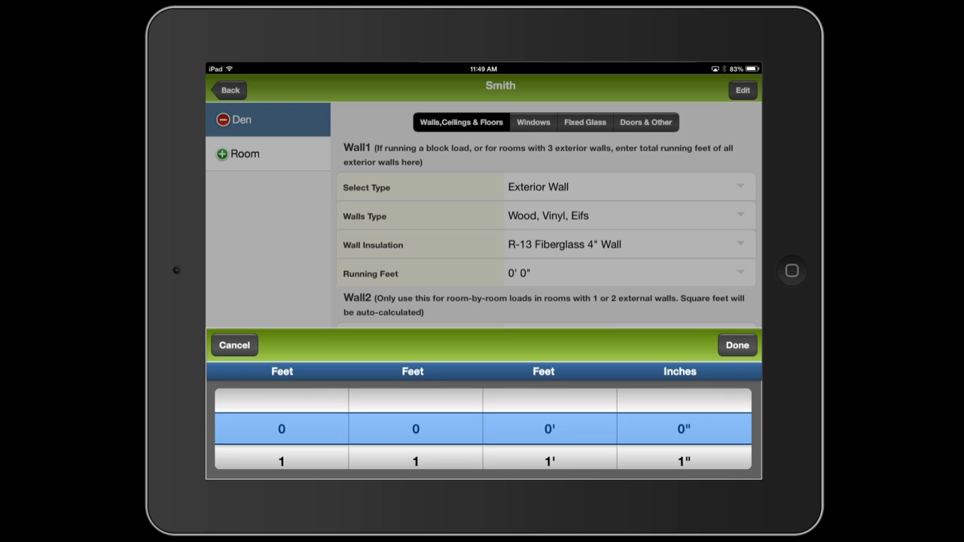
Set the Den's exterior wall running feet to 15' 6" and review its ceiling and floor sections
scroll("up", 3)
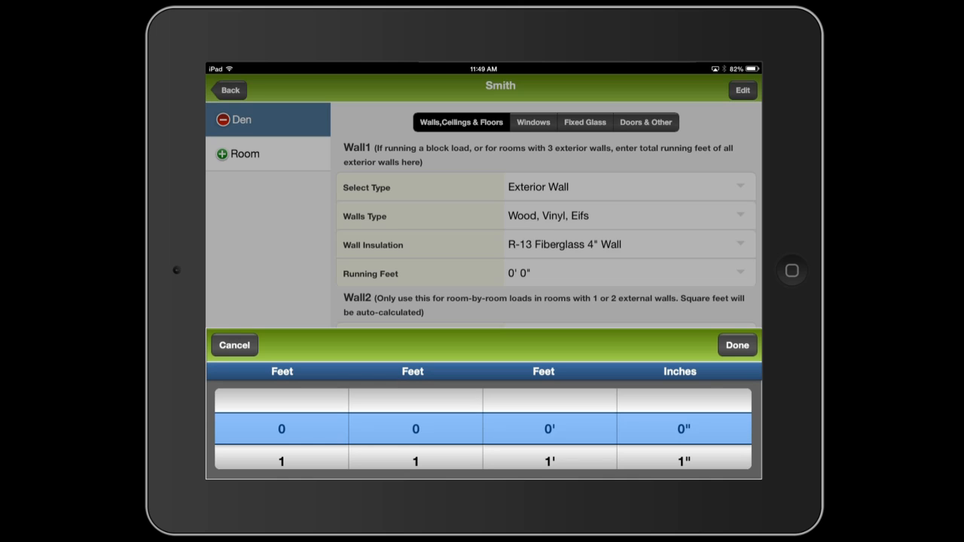
scroll("down", 3)
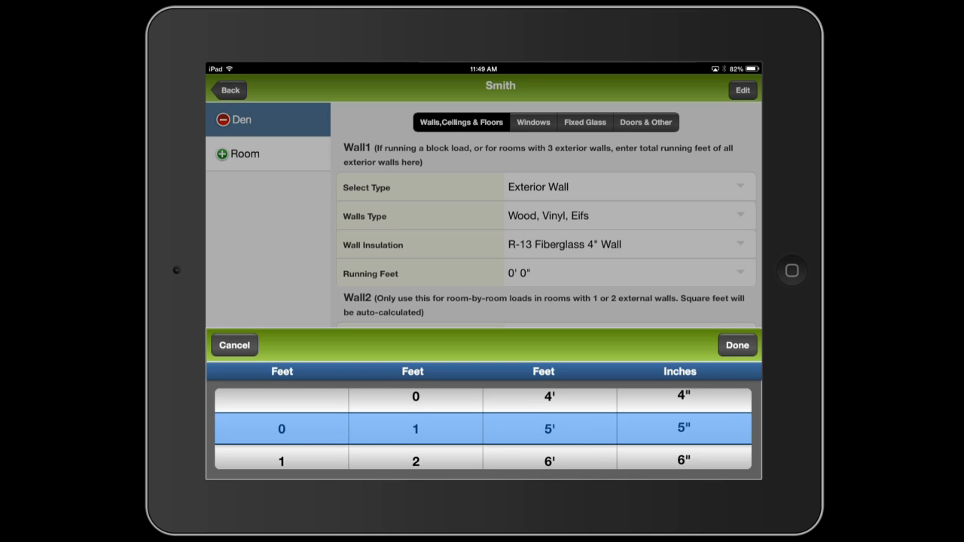
scroll("up", 3)
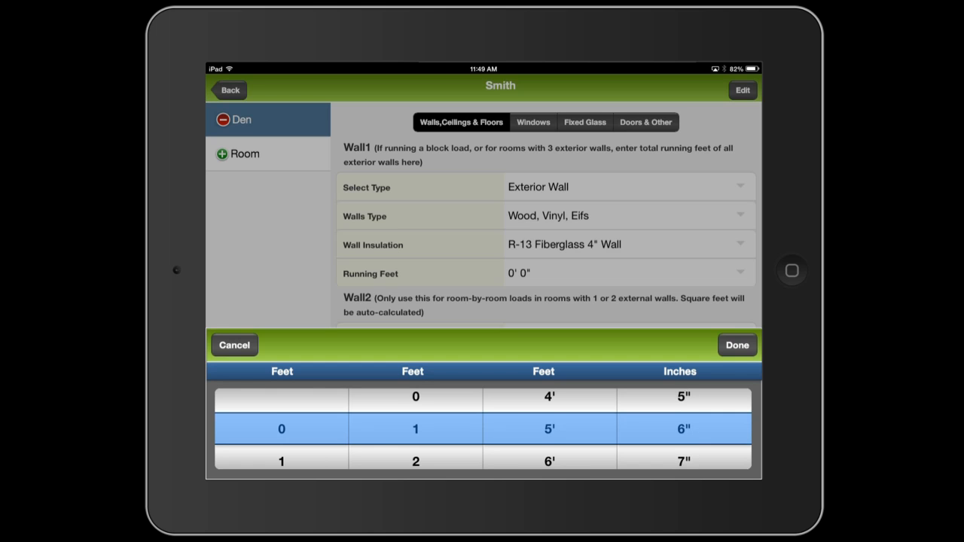
left_click(736, 345)
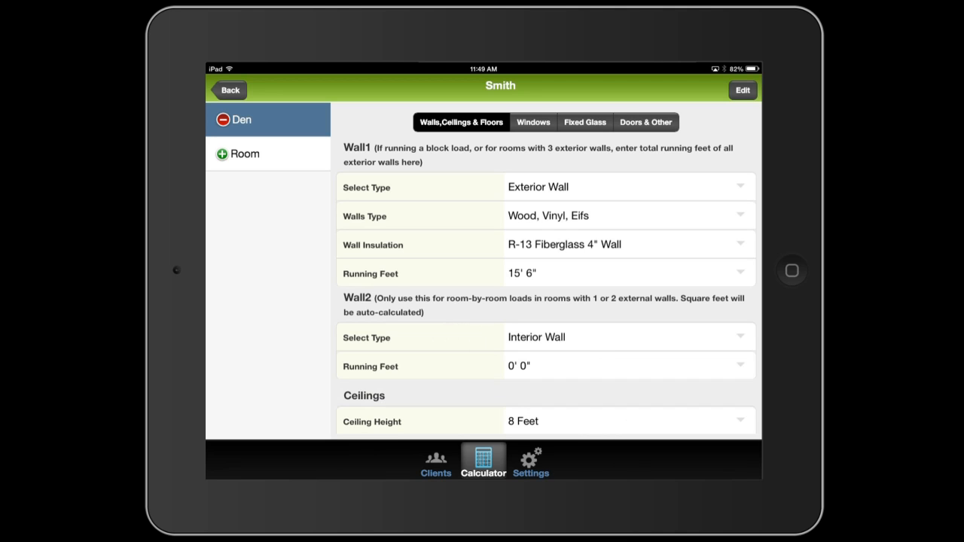
left_click(625, 366)
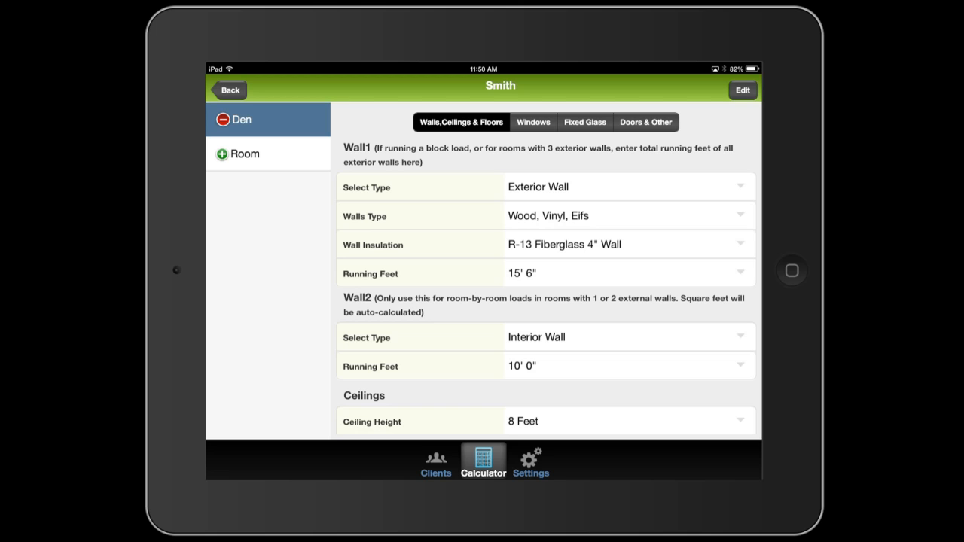
scroll("down", 3)
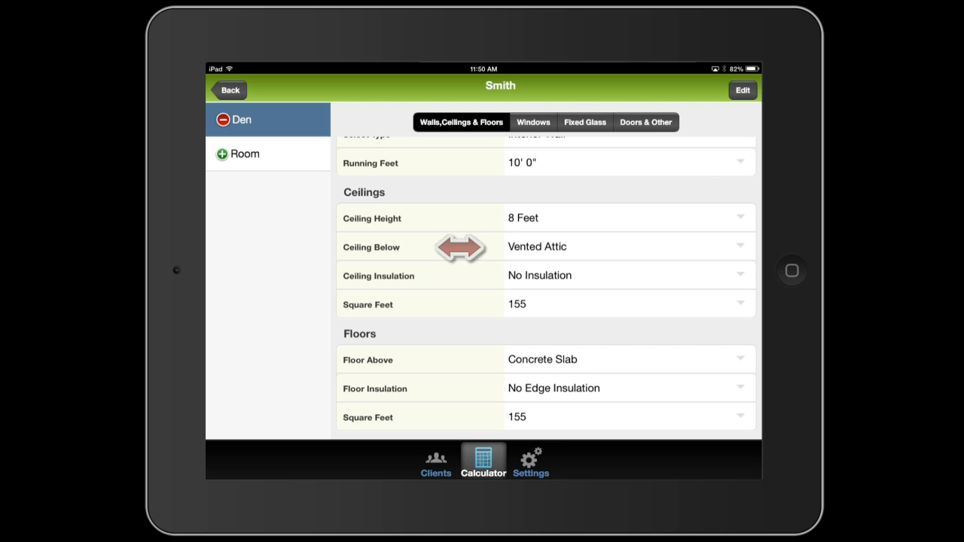
mouse_move(458, 276)
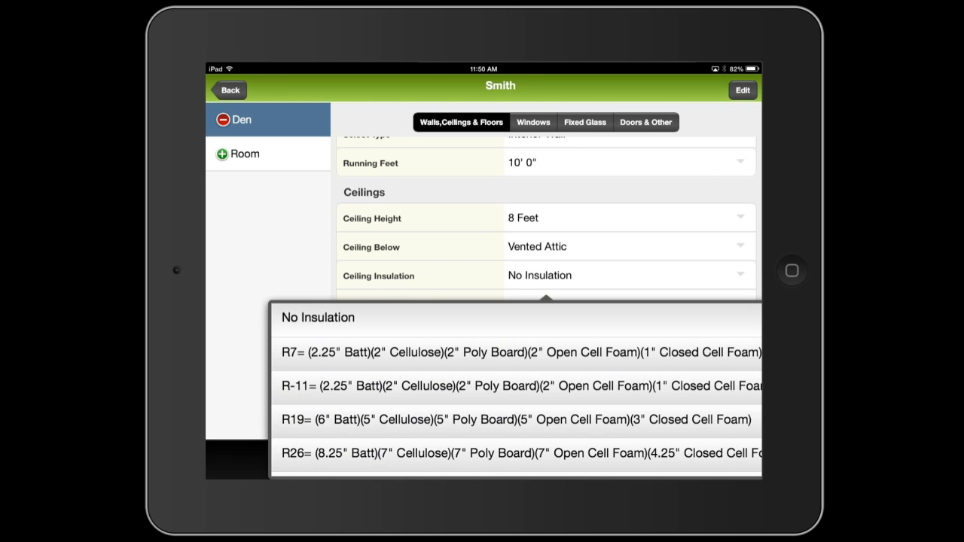
Set the Den ceiling insulation to R19 and keep Wall2 an interior wall at 10' 0"
left_click(515, 419)
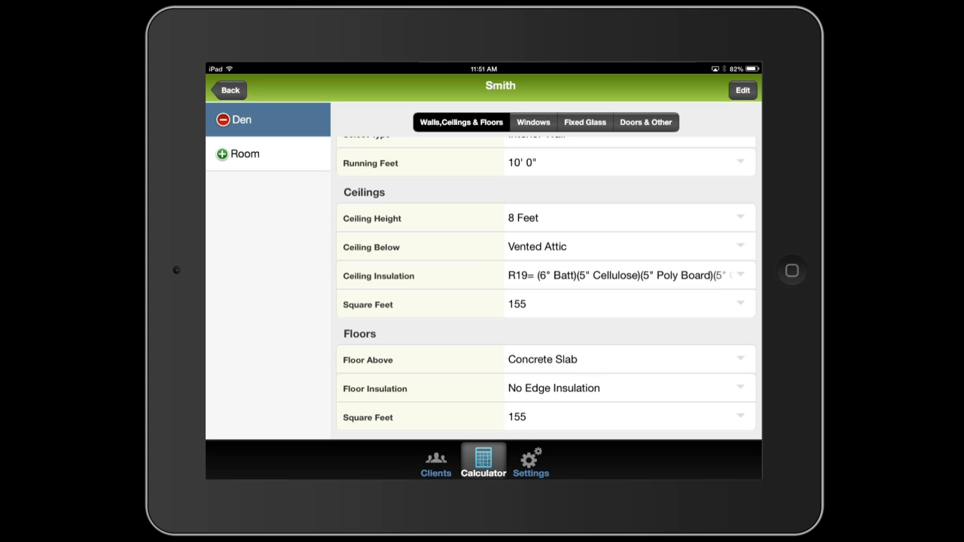
scroll("up", 3)
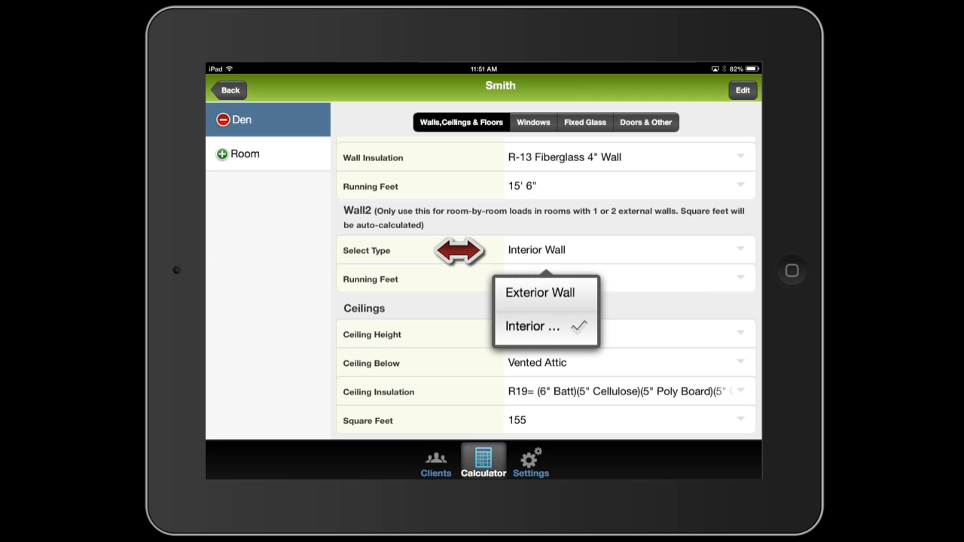
left_click(539, 292)
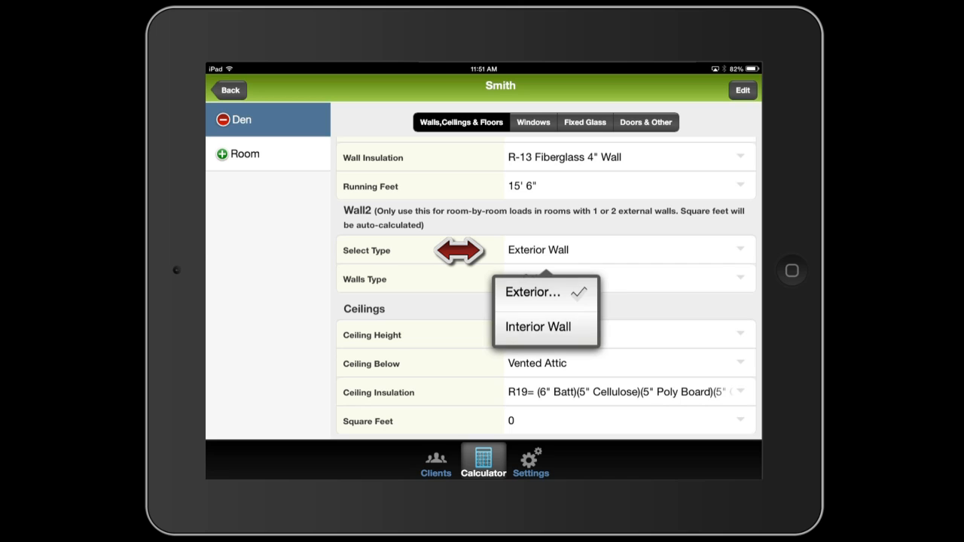
left_click(537, 325)
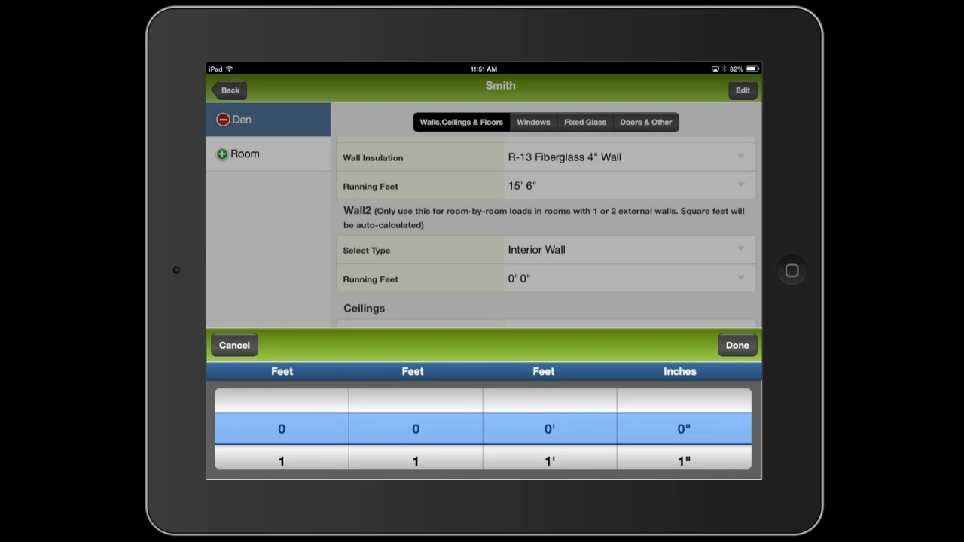
left_click(737, 345)
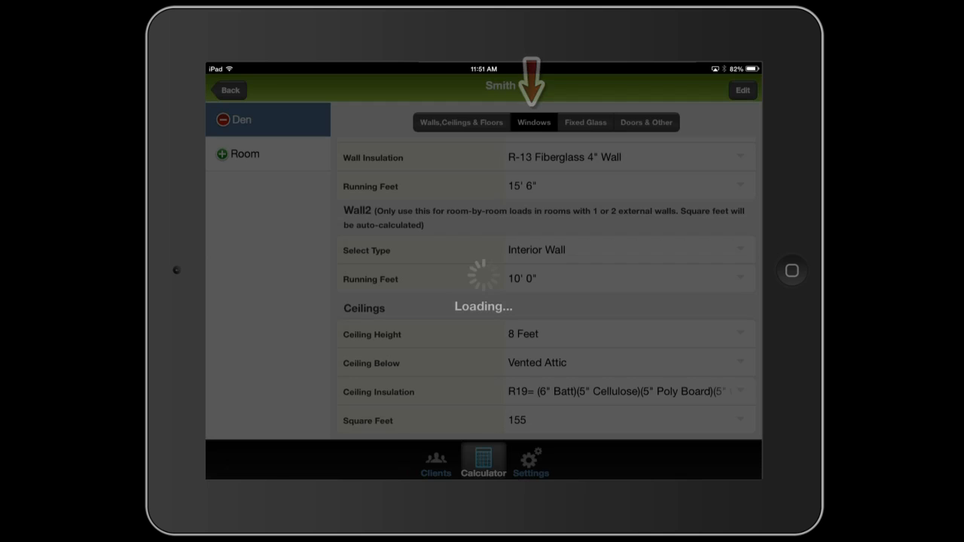
Enter 24 square feet of north-facing windows for the Den, other directions left at 0
left_click(533, 122)
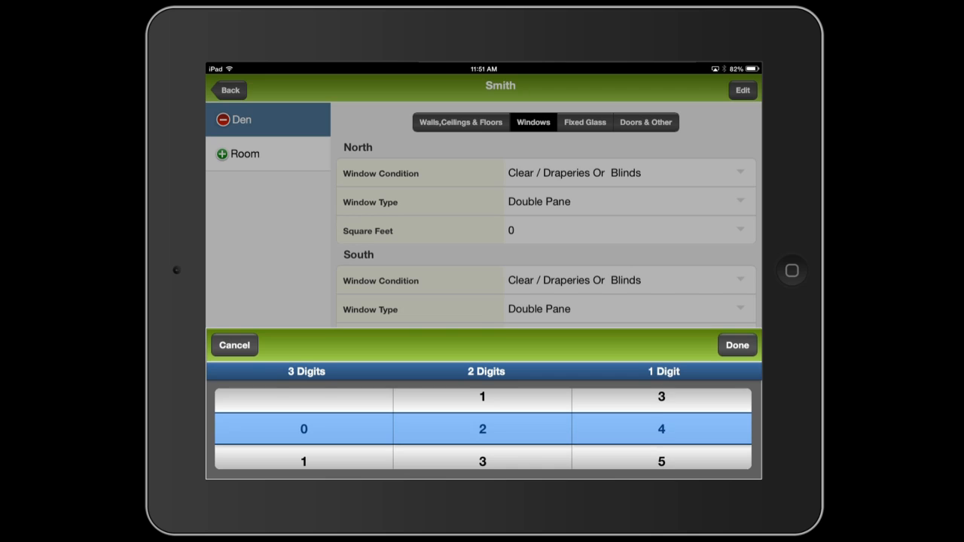
left_click(735, 345)
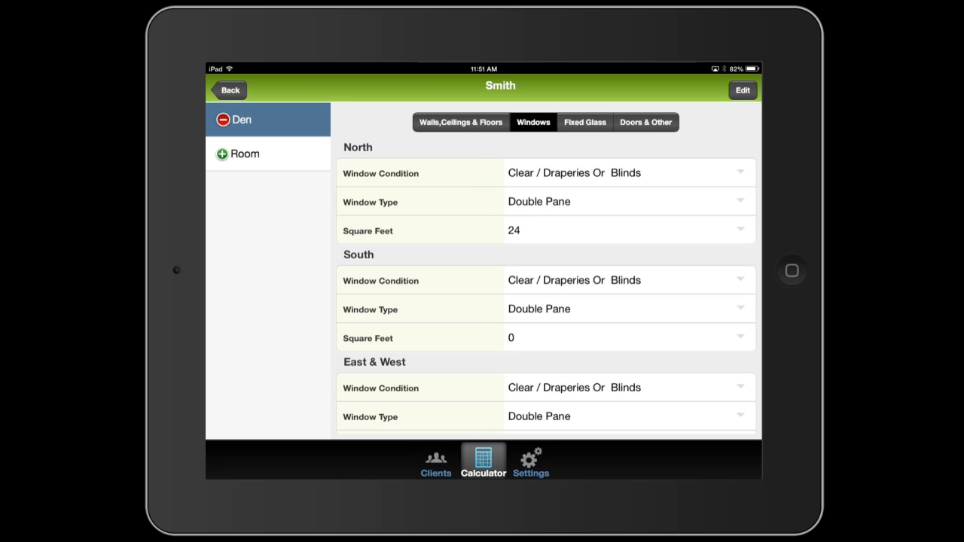
scroll("down", 3)
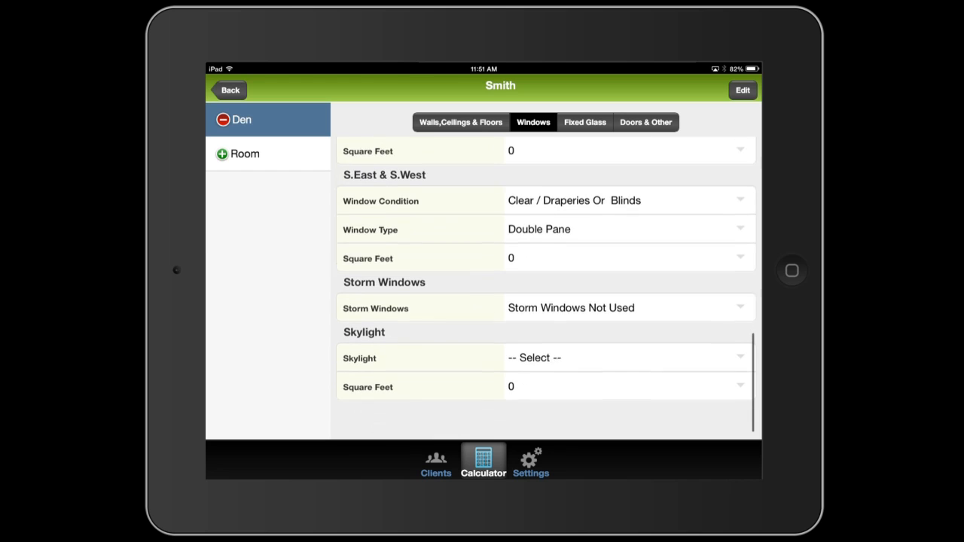
scroll("up", 3)
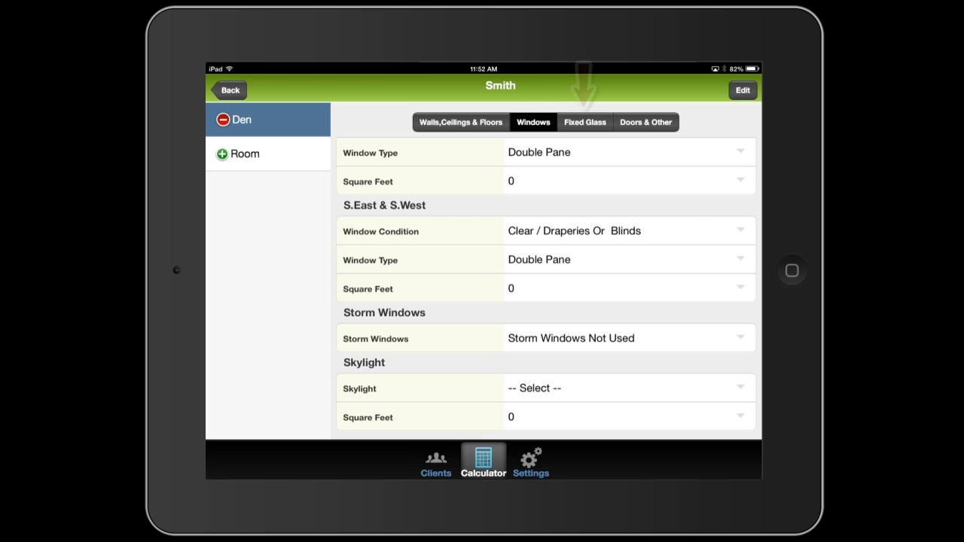
Enter 18 square feet of metal exterior door for the Den under Doors & Other
left_click(584, 122)
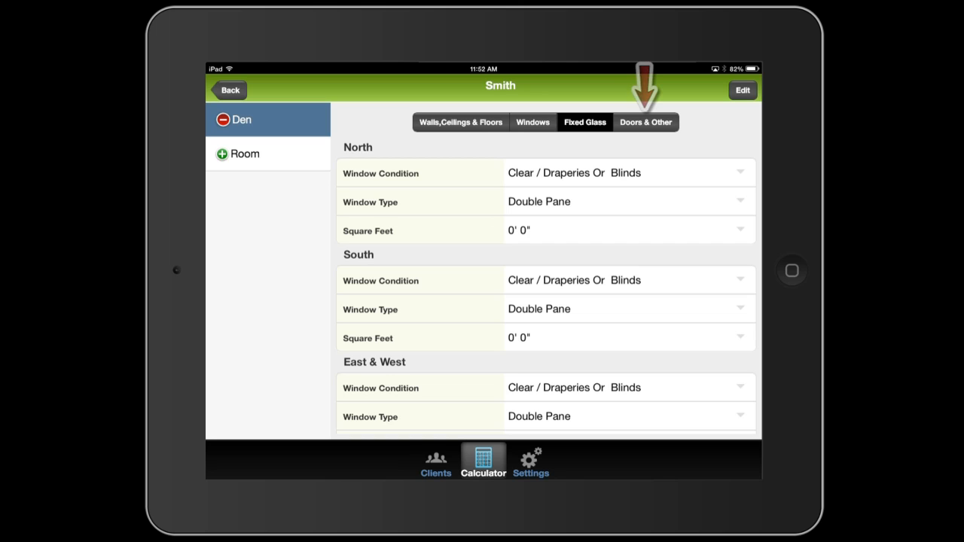
left_click(644, 122)
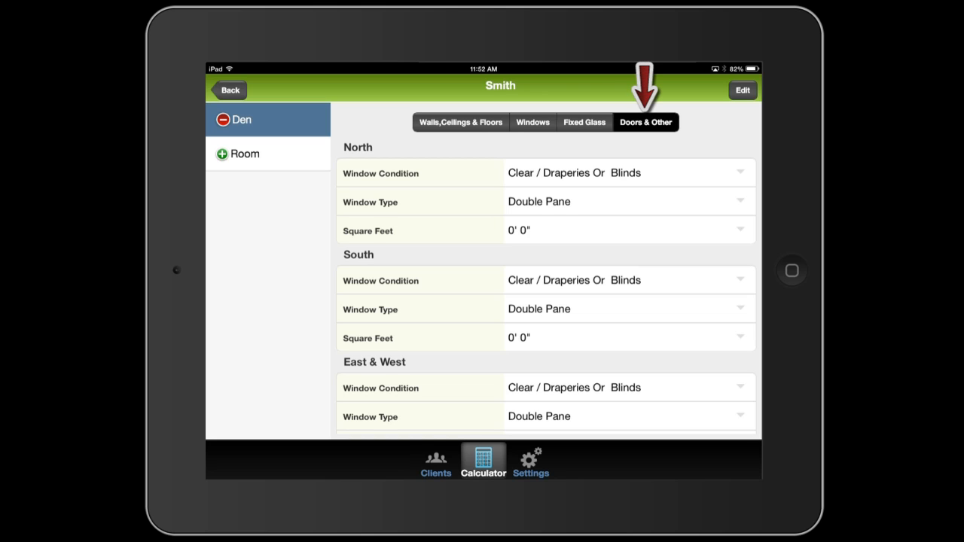
left_click(644, 122)
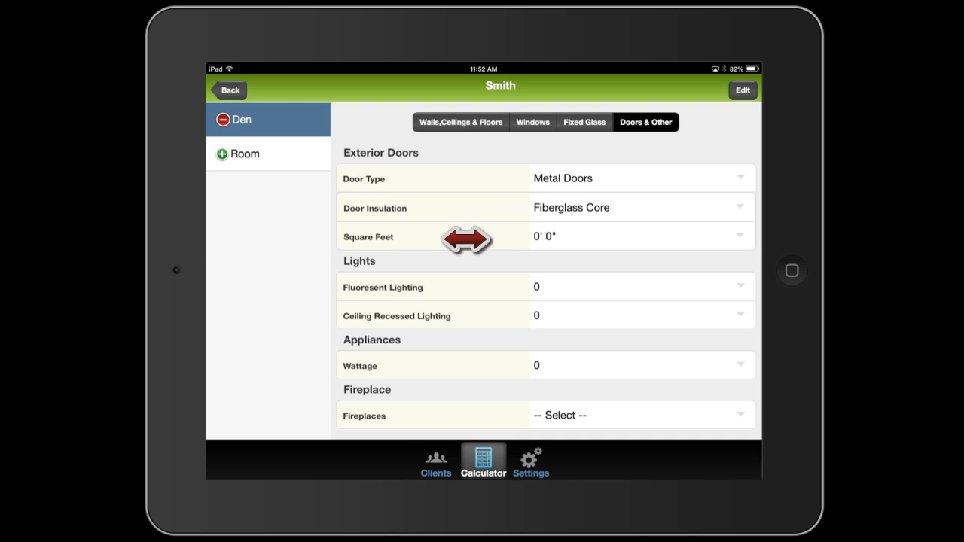
left_click(641, 235)
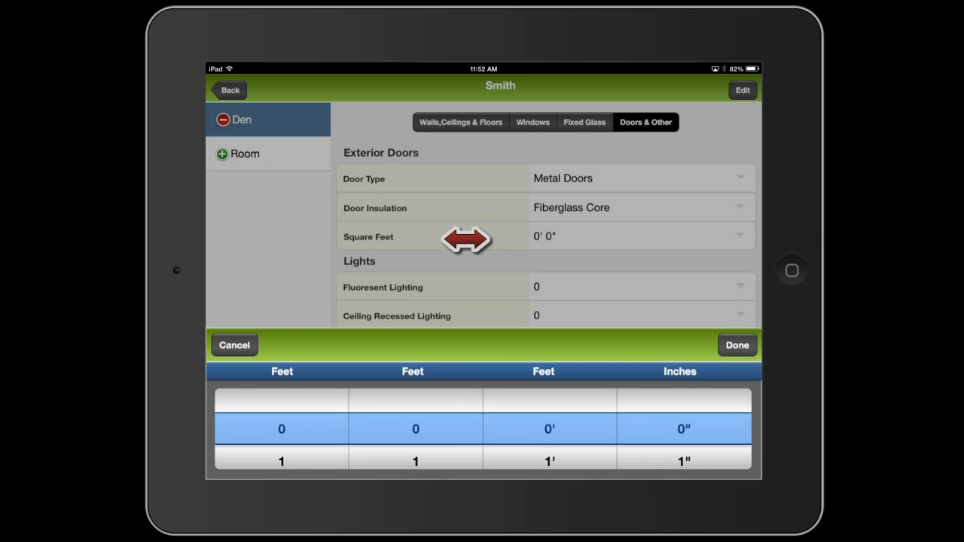
mouse_move(467, 238)
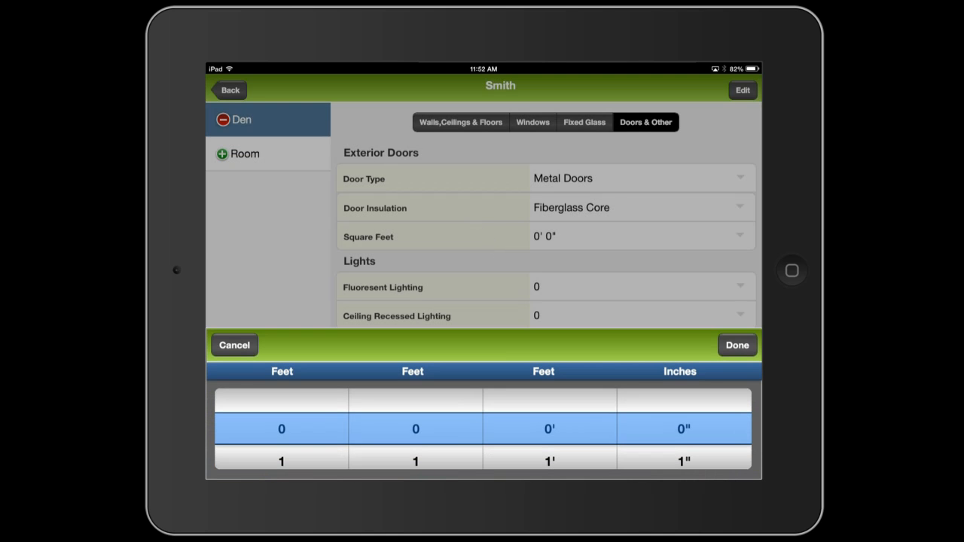
scroll("up", 3)
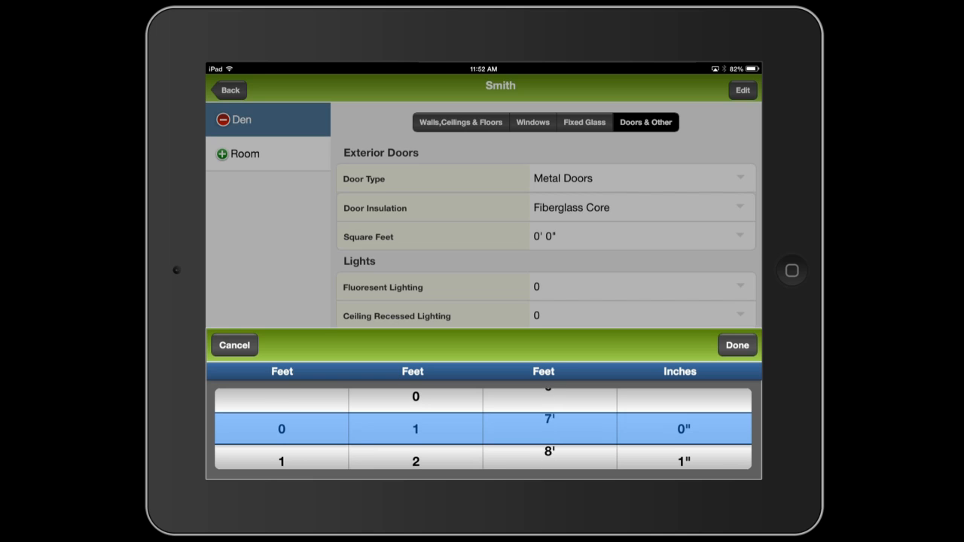
left_click(736, 345)
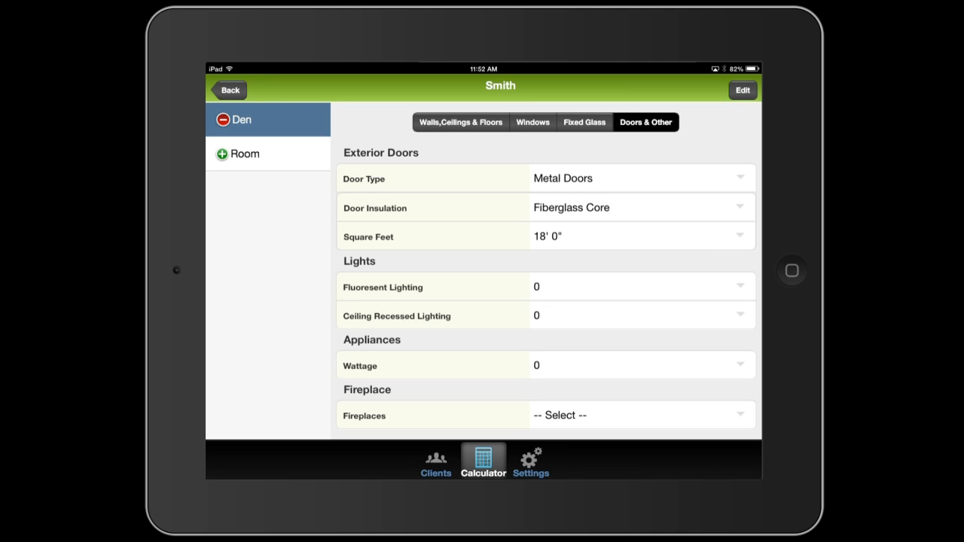
Set the Den's ceiling recessed lighting count to 5
left_click(642, 315)
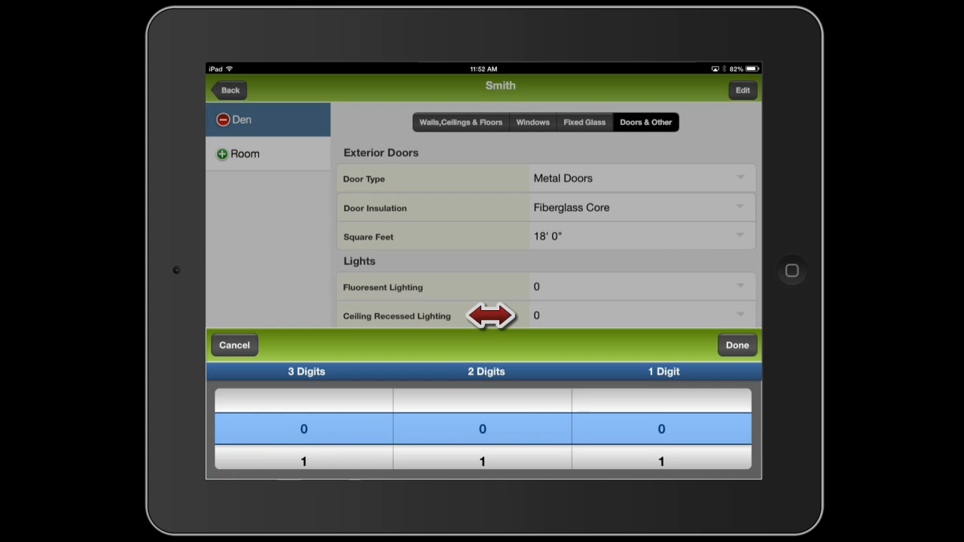
scroll("down", 3)
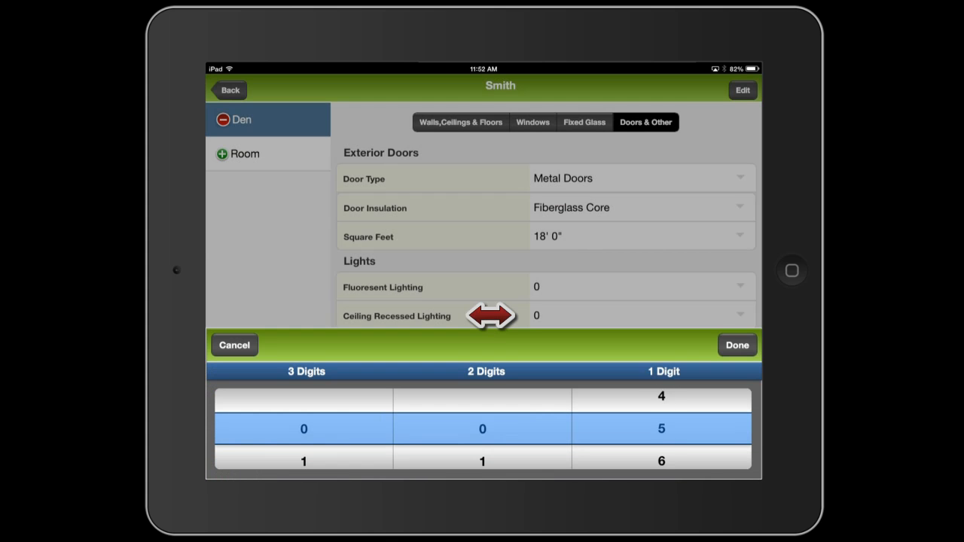
left_click(736, 345)
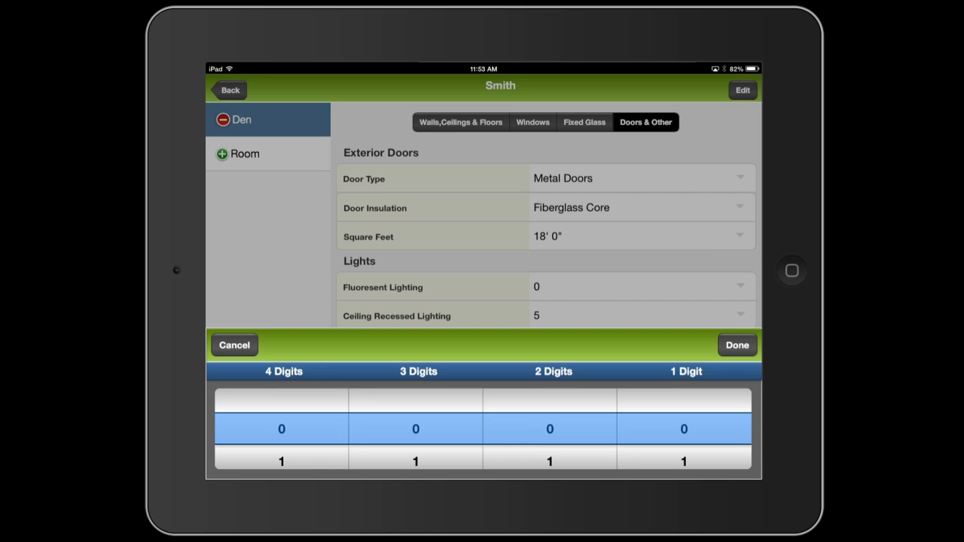
Confirm the Den's appliance wattage and return to Smith's location environment page
left_click(735, 345)
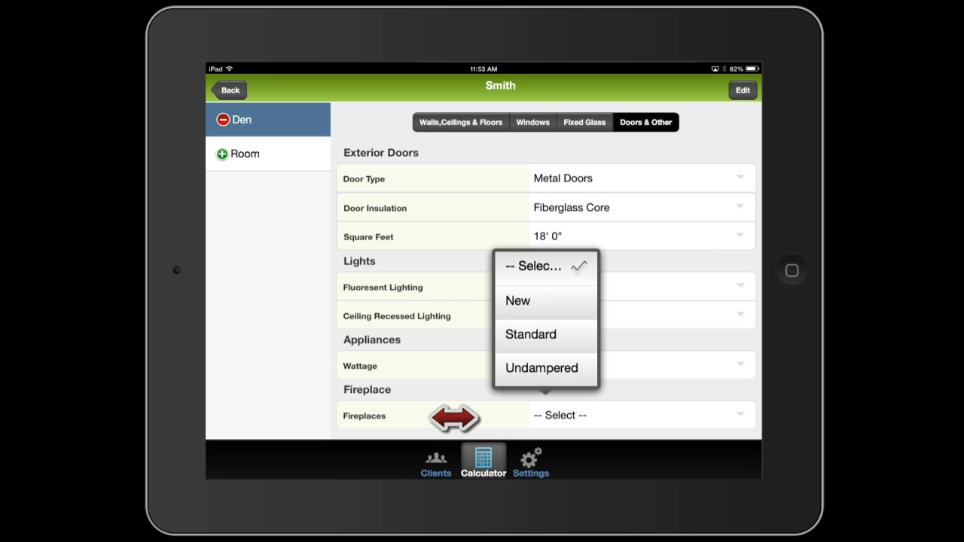
left_click(518, 301)
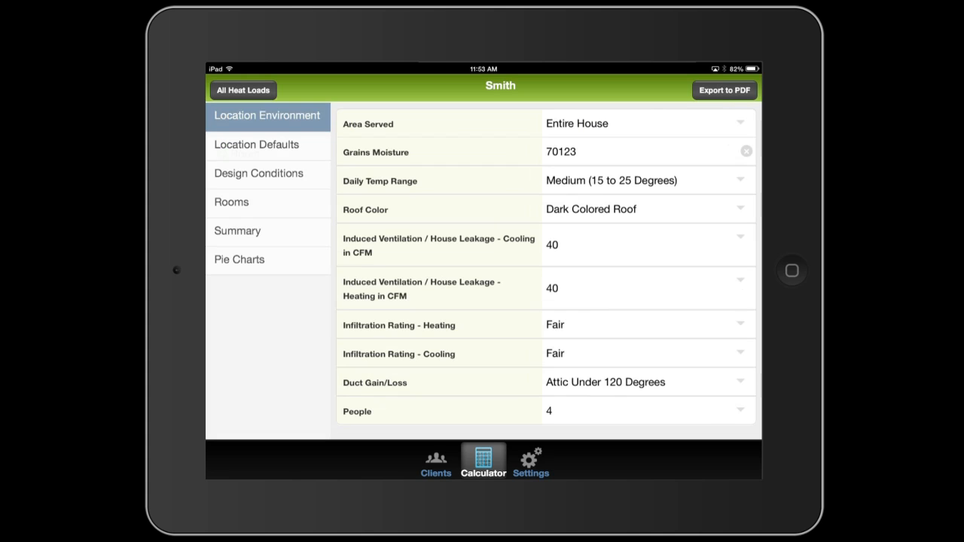
View the Smith heat load with Bath2's 10' exterior Wall1 and 8' interior Wall2
left_click(238, 230)
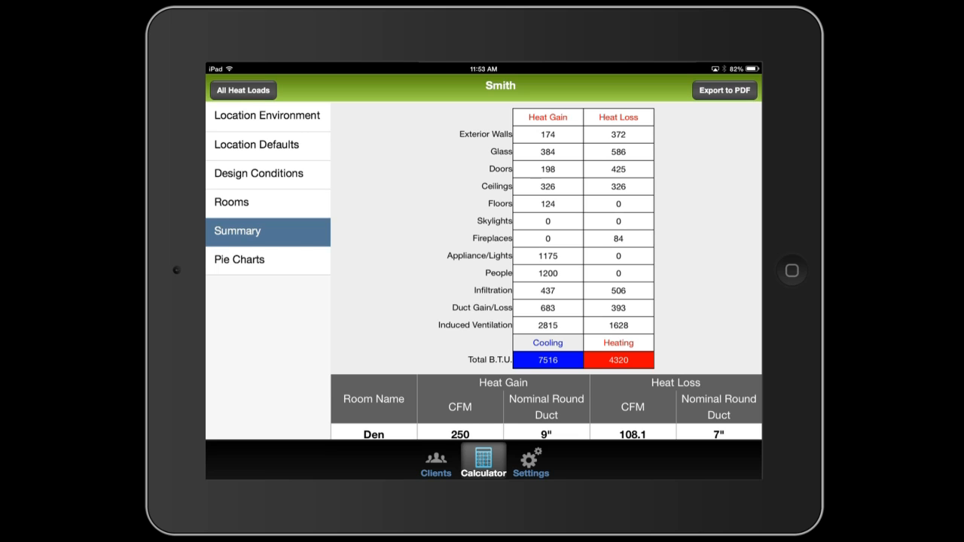
scroll("up", 3)
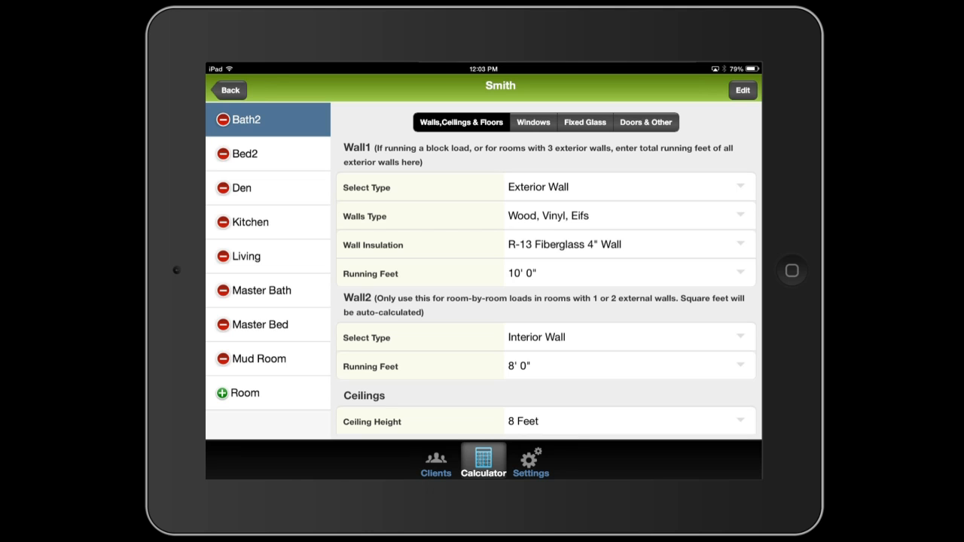
Create a new room named Breakfast and begin entering its Wall1 running feet
left_click(244, 392)
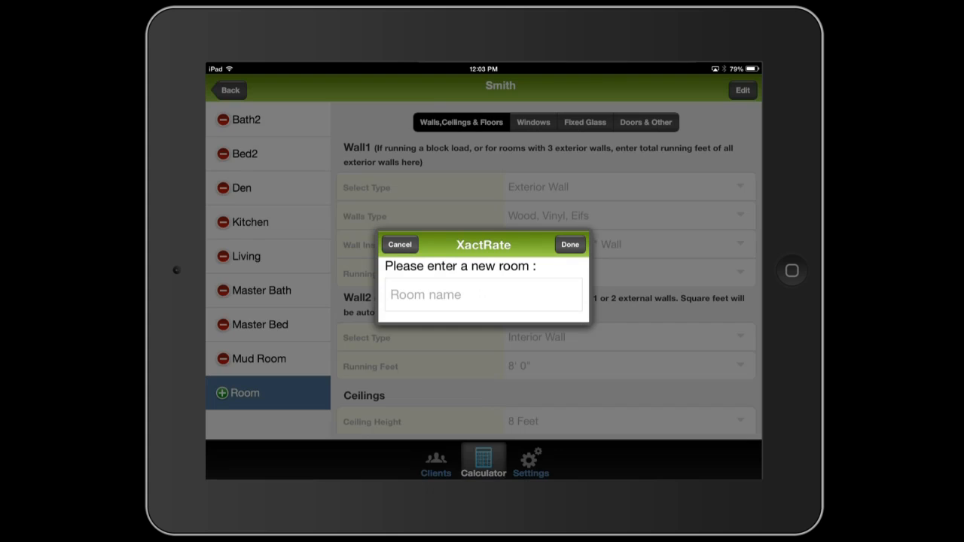
type("Br")
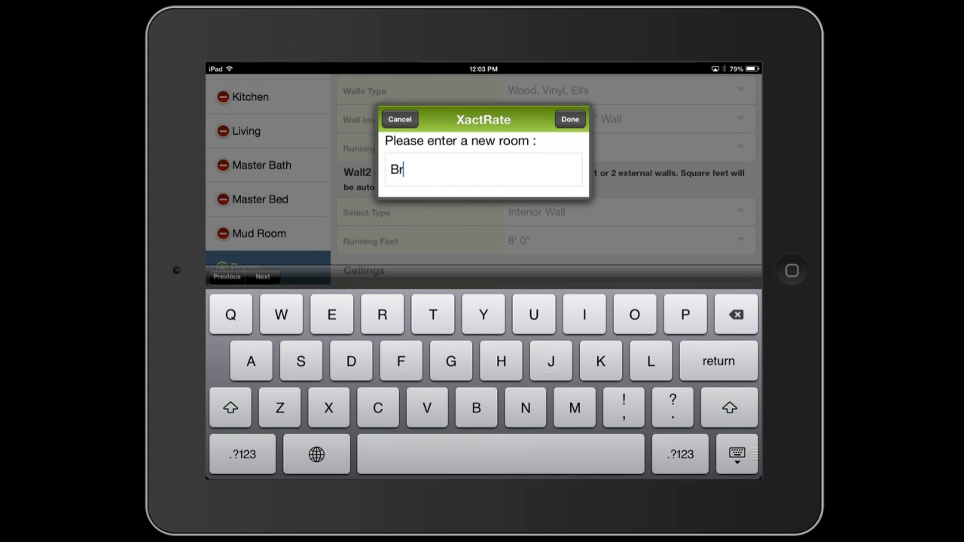
type("eakfast")
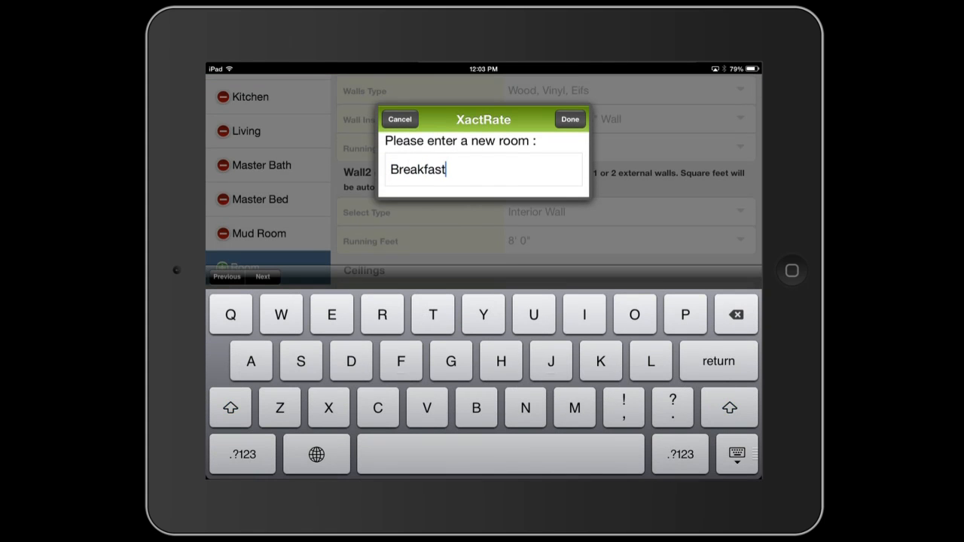
left_click(570, 119)
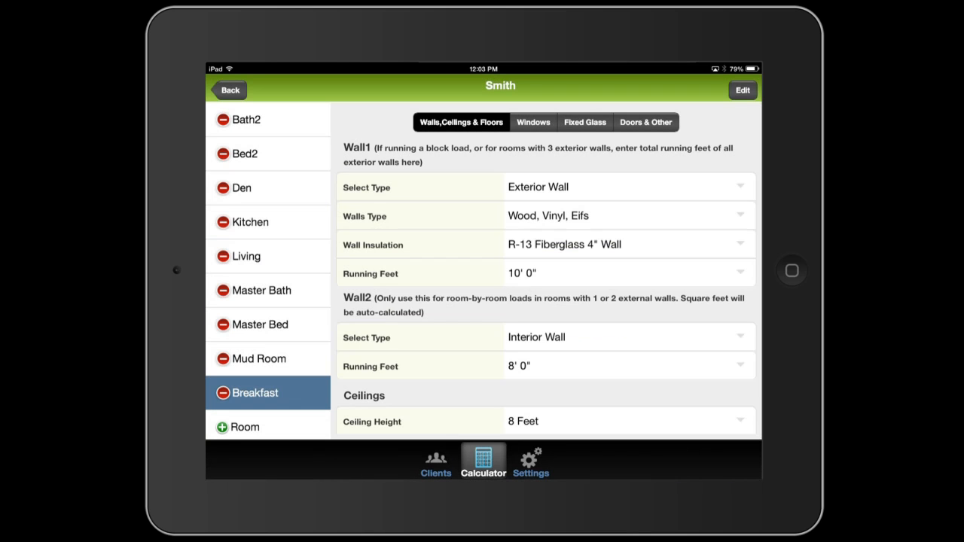
left_click(630, 338)
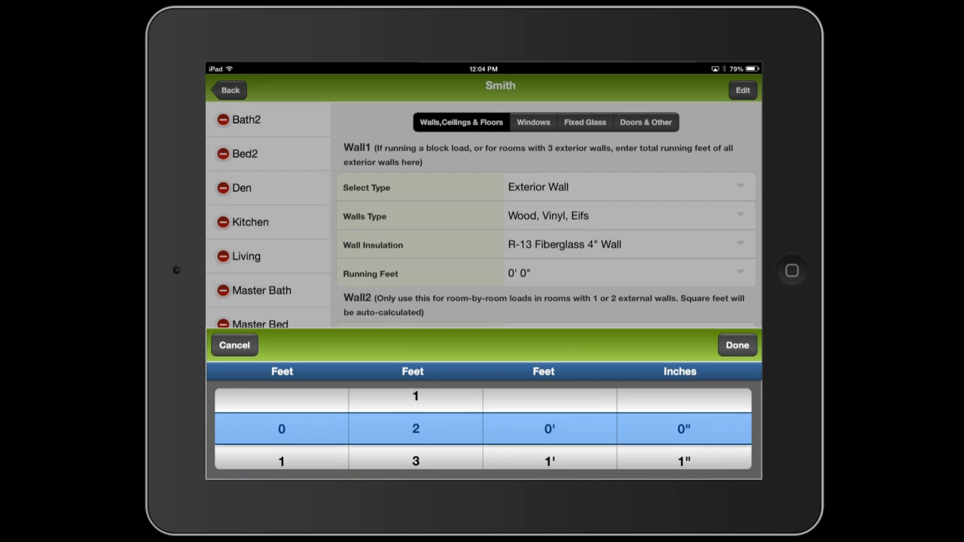
Set Breakfast's Wall1 to 20' 0" and its ceiling to 50 square feet
left_click(736, 345)
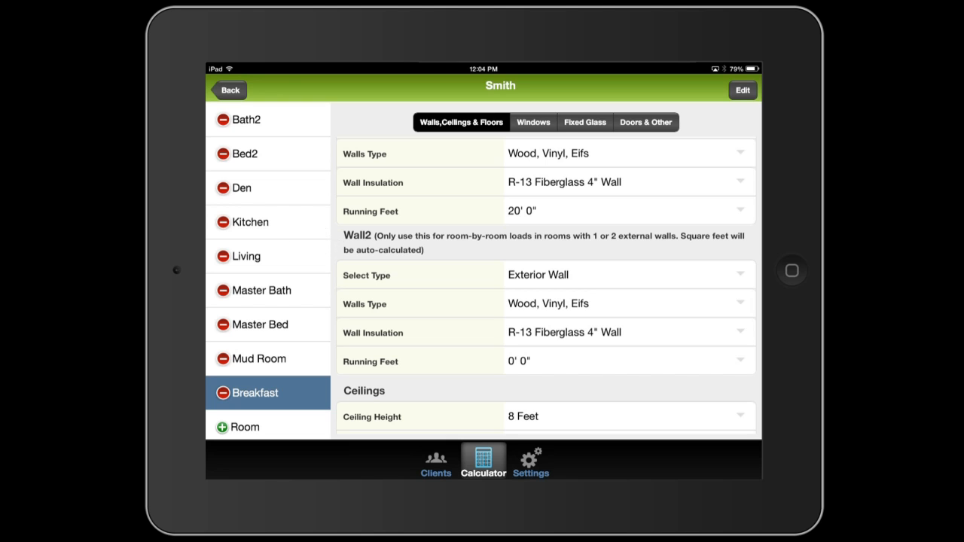
scroll("down", 3)
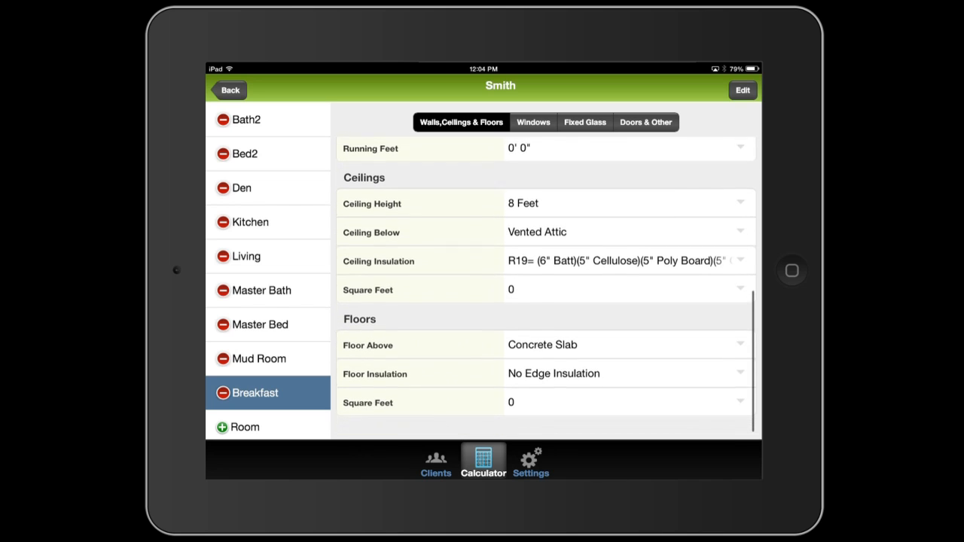
scroll("up", 3)
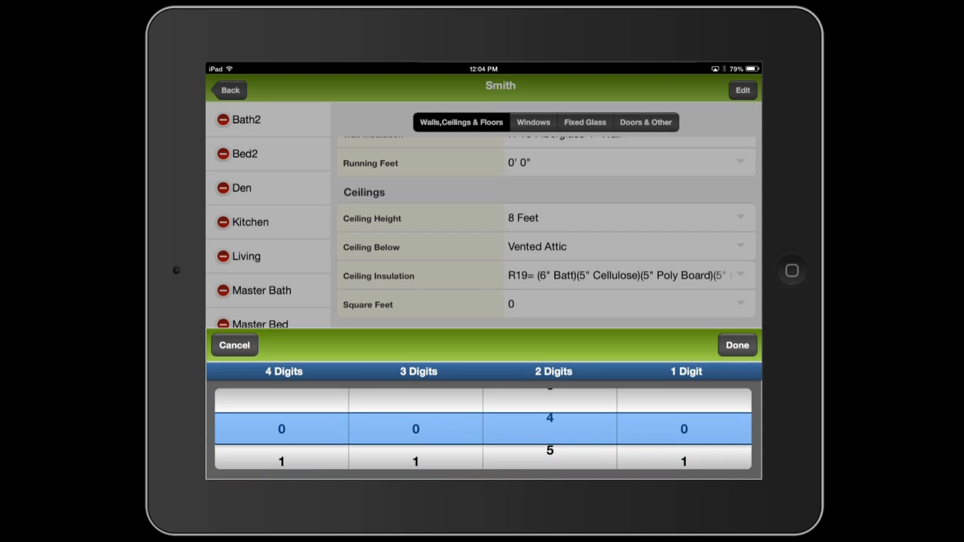
left_click(735, 345)
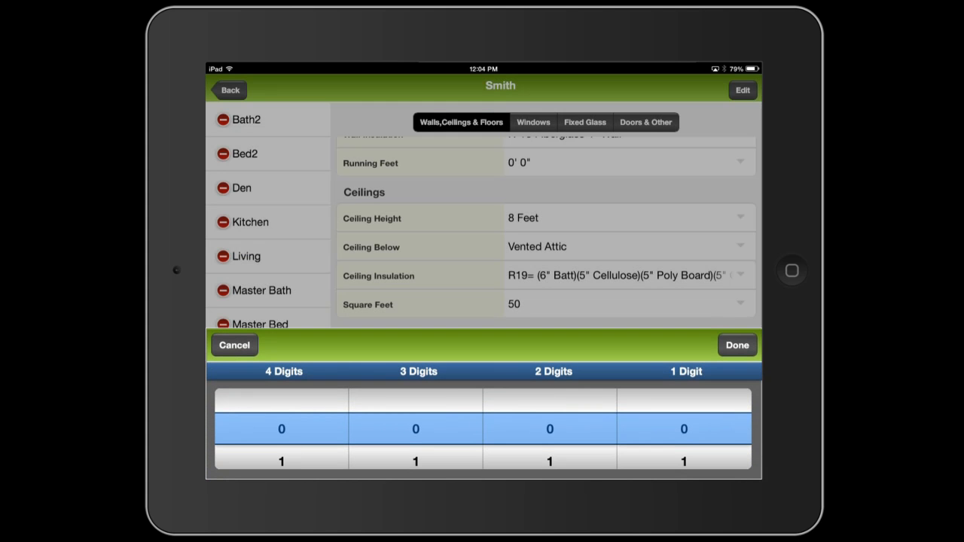
left_click(736, 345)
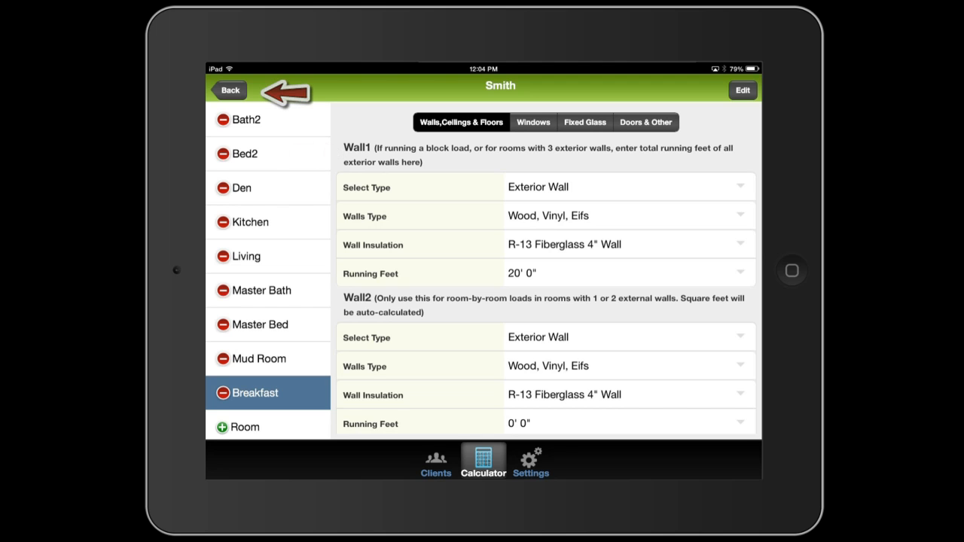
Open the Smith heat load summary showing 29,647 BTU cooling, 24,493 heating and per-room duct sizes
left_click(228, 90)
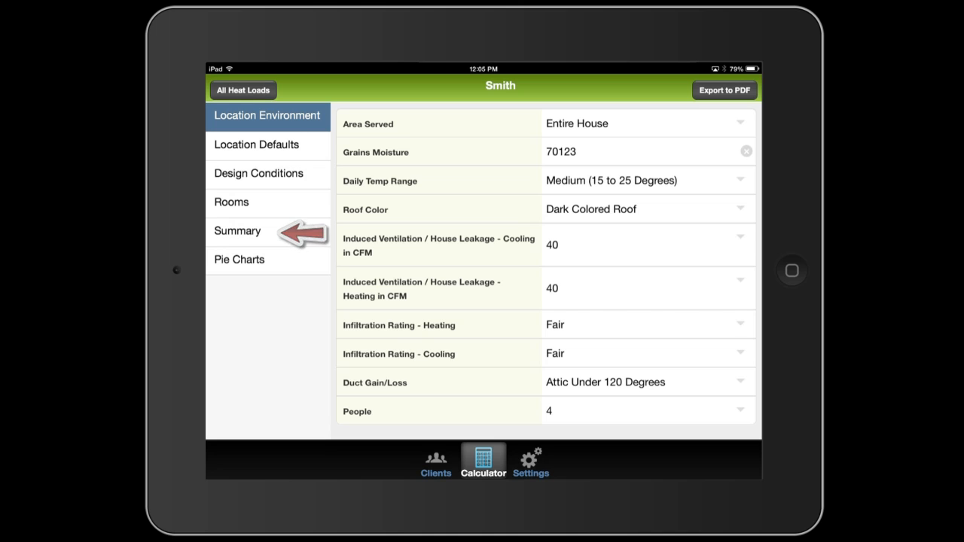
left_click(238, 232)
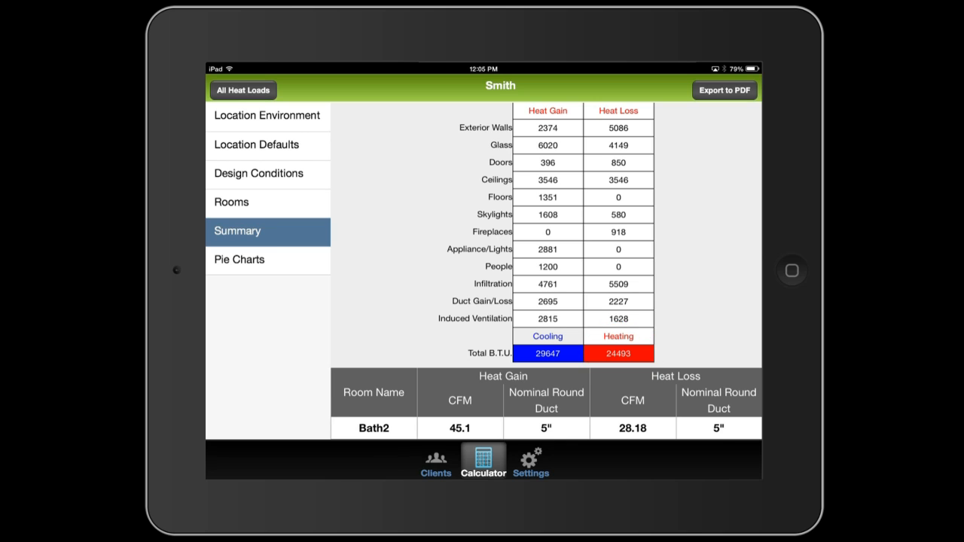
scroll("down", 3)
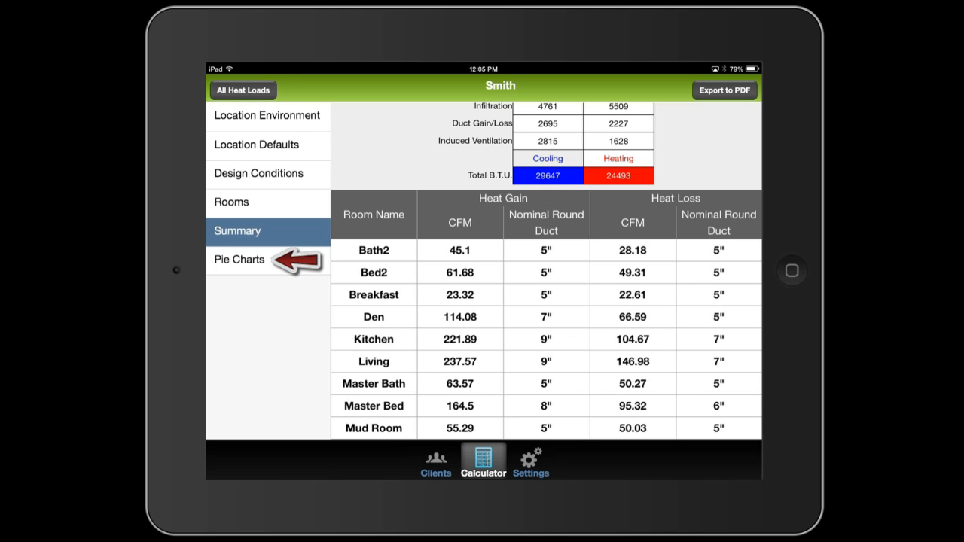
left_click(238, 259)
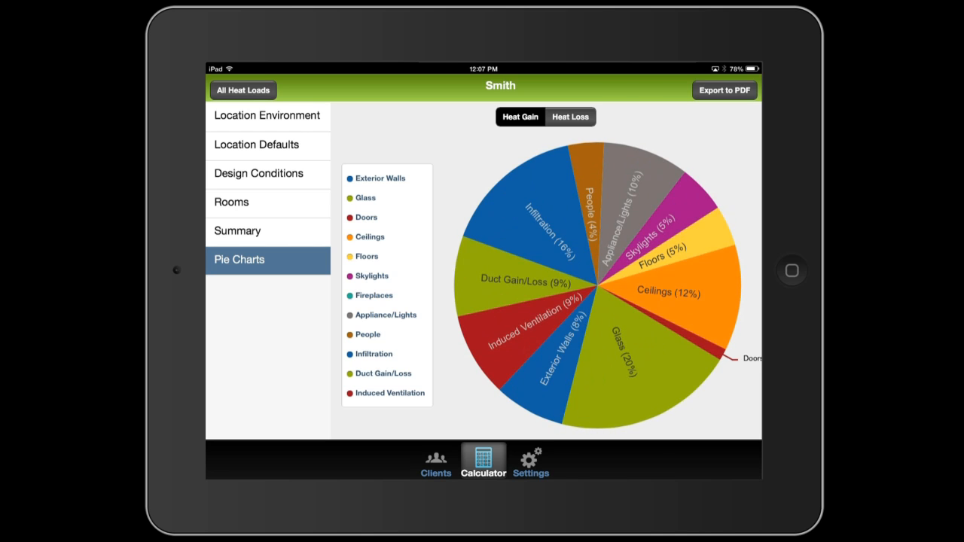
left_click(238, 230)
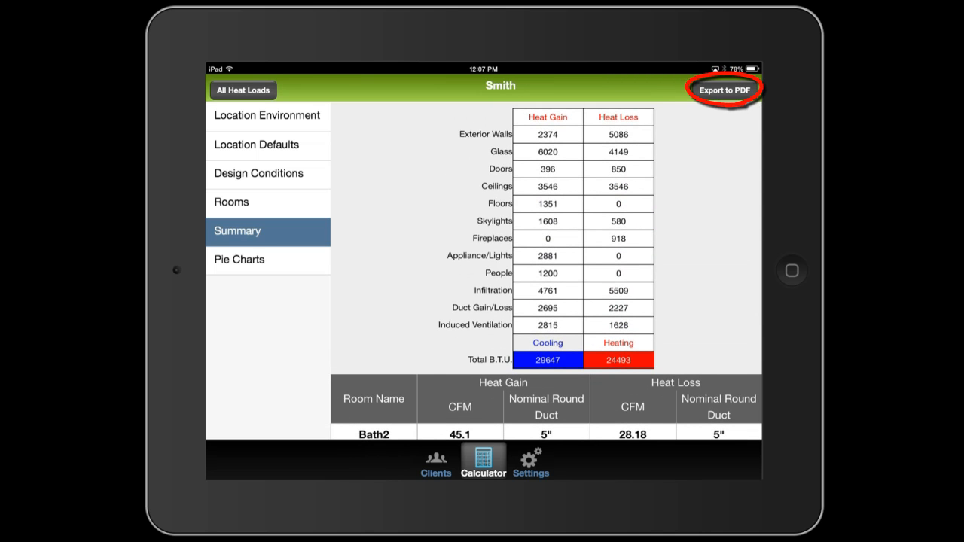
Export the Smith heat load to a PDF report, review it, and close the preview
left_click(723, 90)
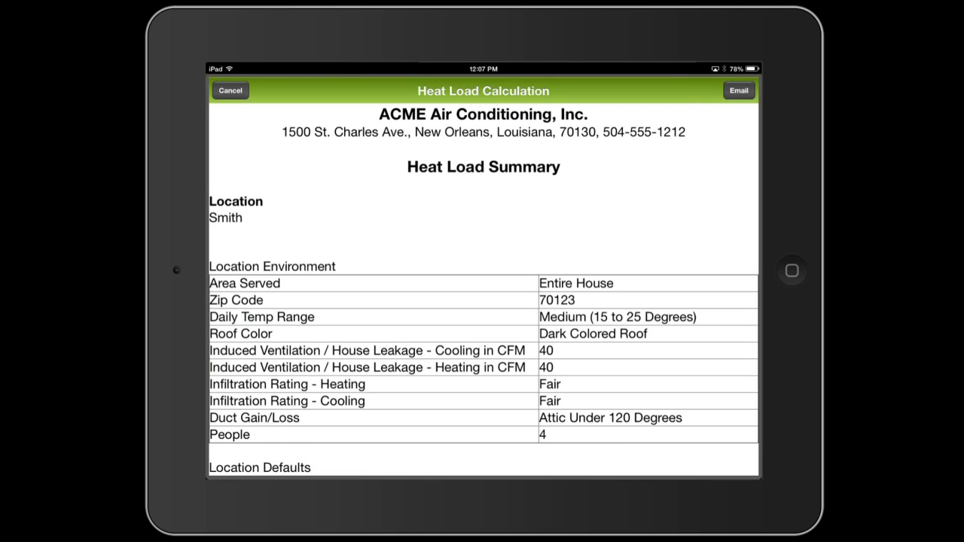
scroll("down", 3)
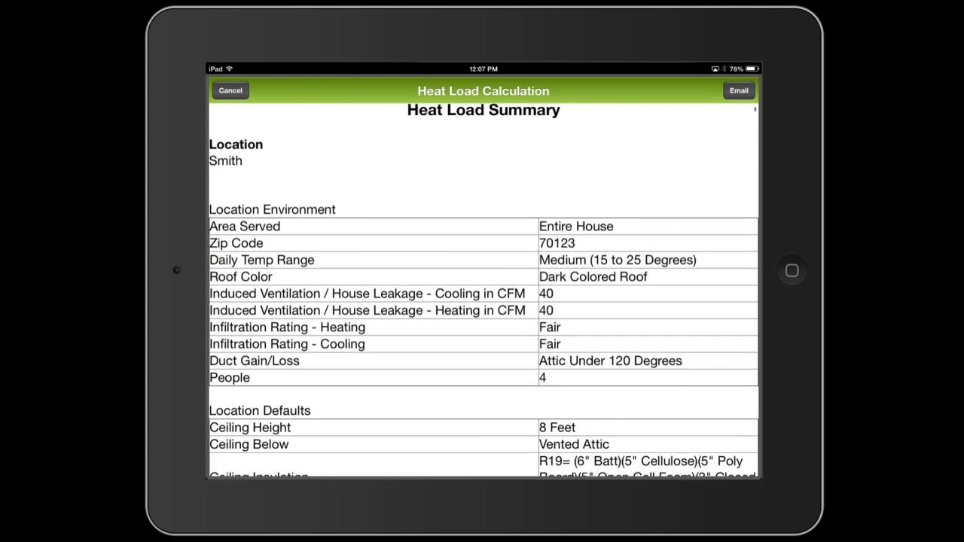
scroll("down", 3)
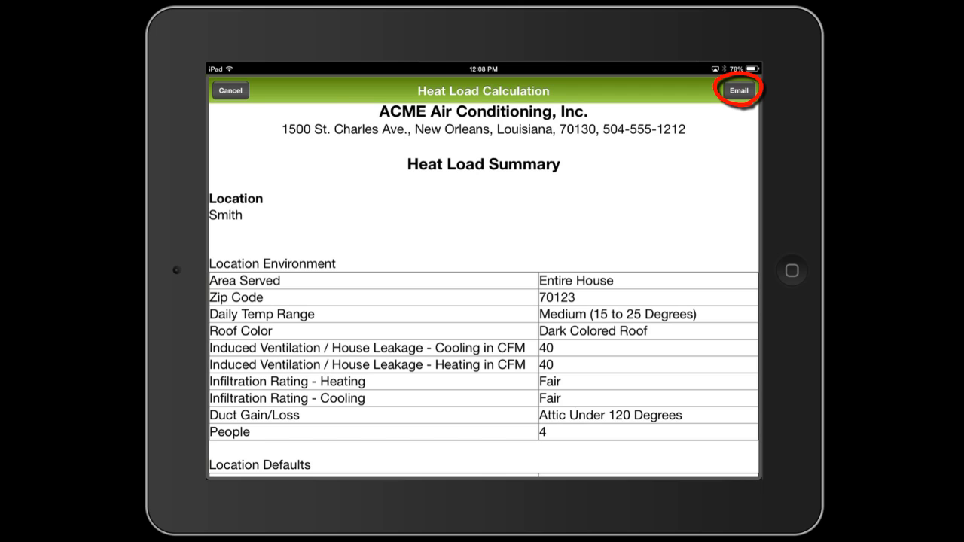
left_click(229, 90)
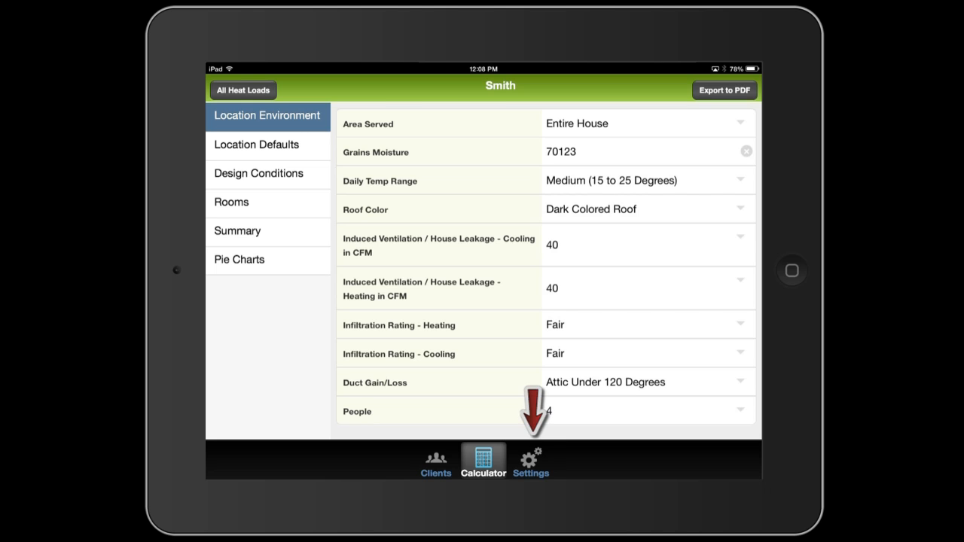
Log out of the XactRate account from Settings, confirming with Yes
left_click(530, 461)
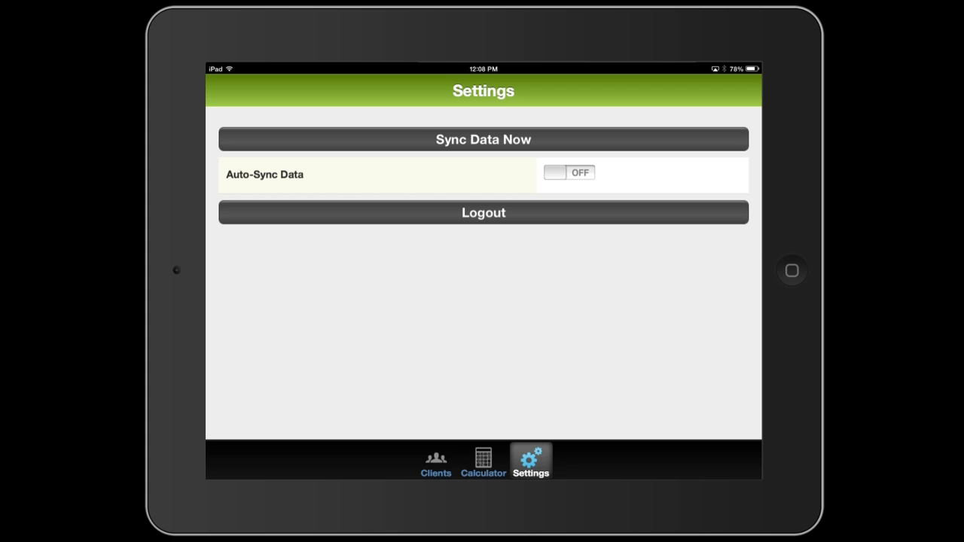
left_click(482, 138)
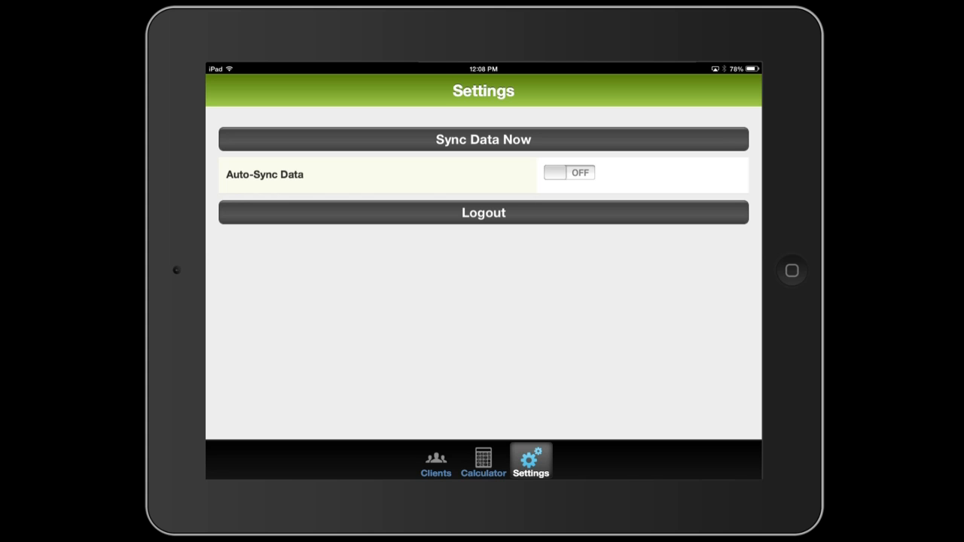
left_click(482, 213)
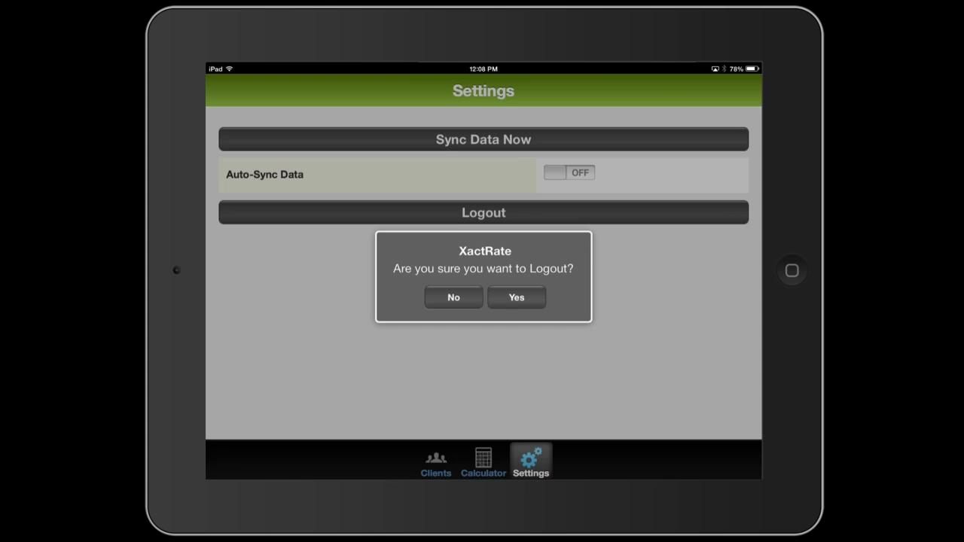
left_click(515, 297)
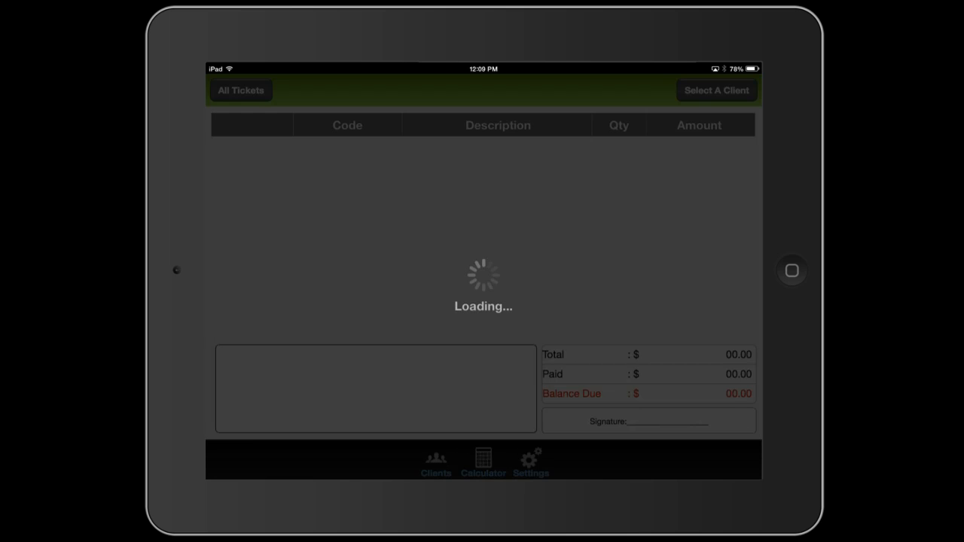